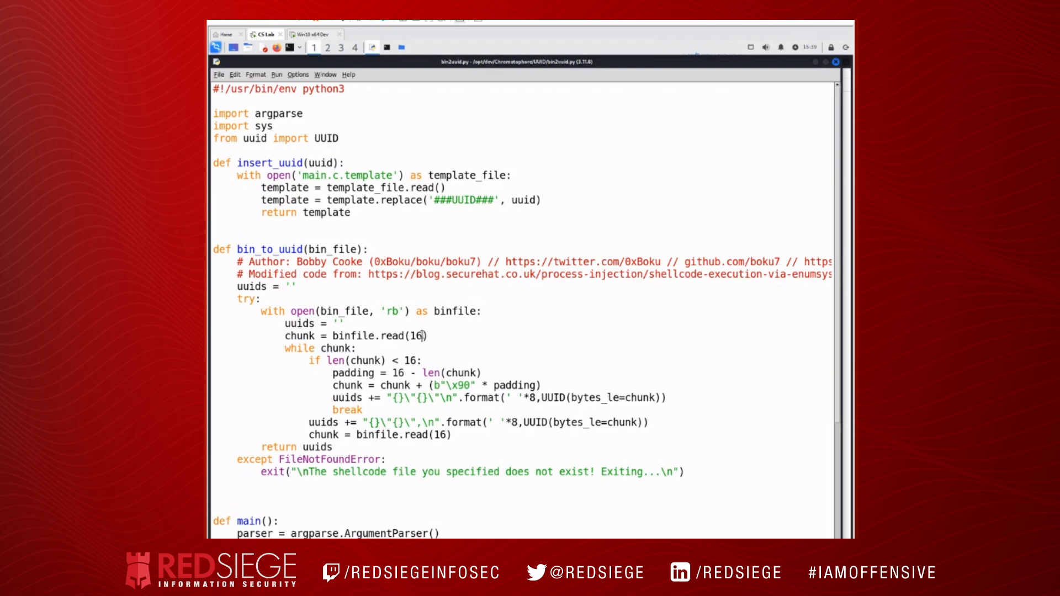
Highlight read(16) and the \x90 byte in bin_to_uuid to show 16-byte chunking with 0x90 padding.
double_click(417, 336)
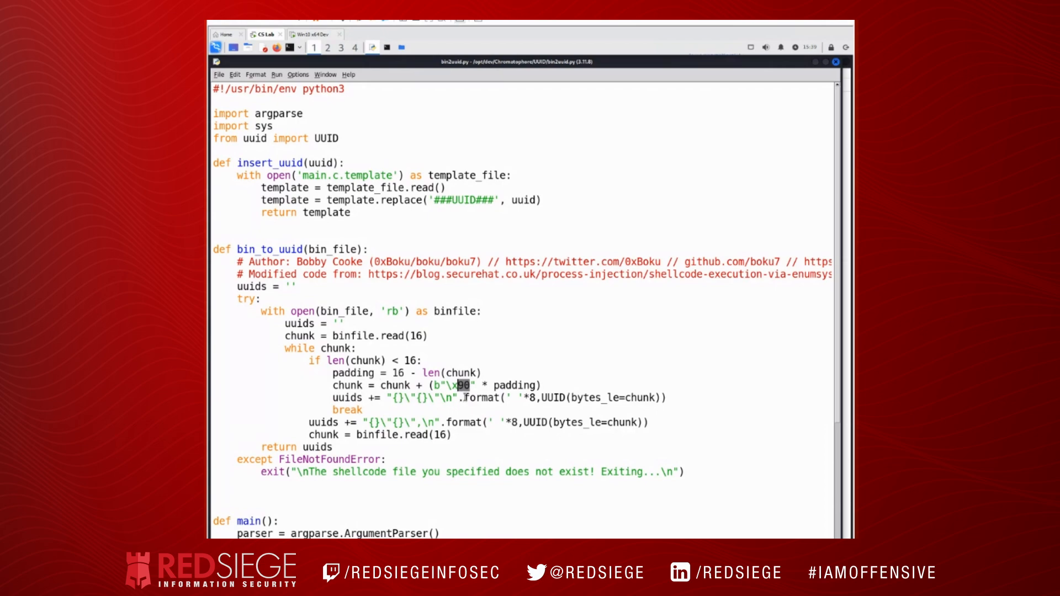
double_click(480, 398)
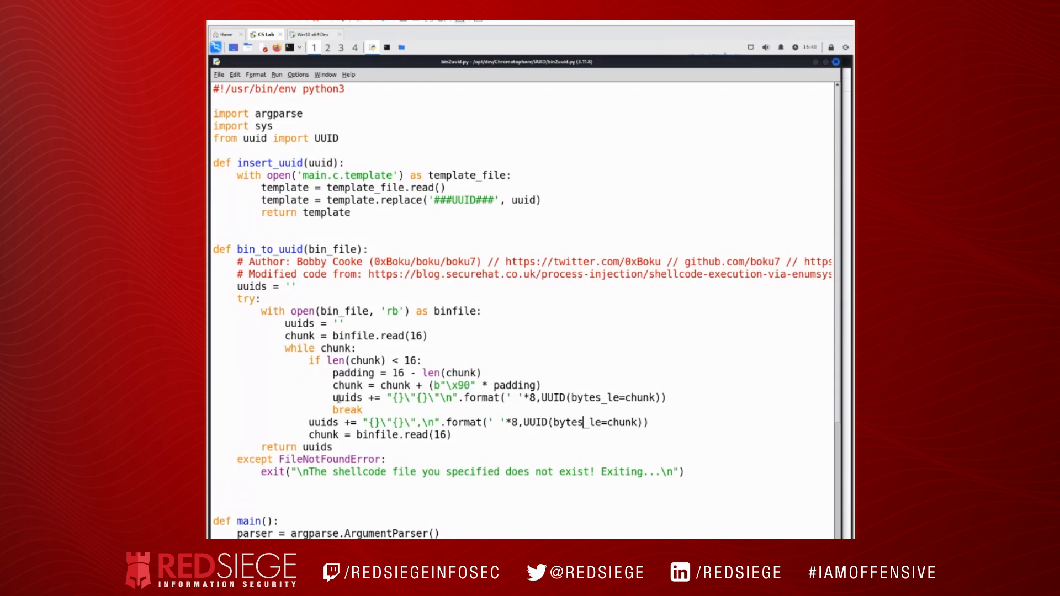
scroll("down", 3)
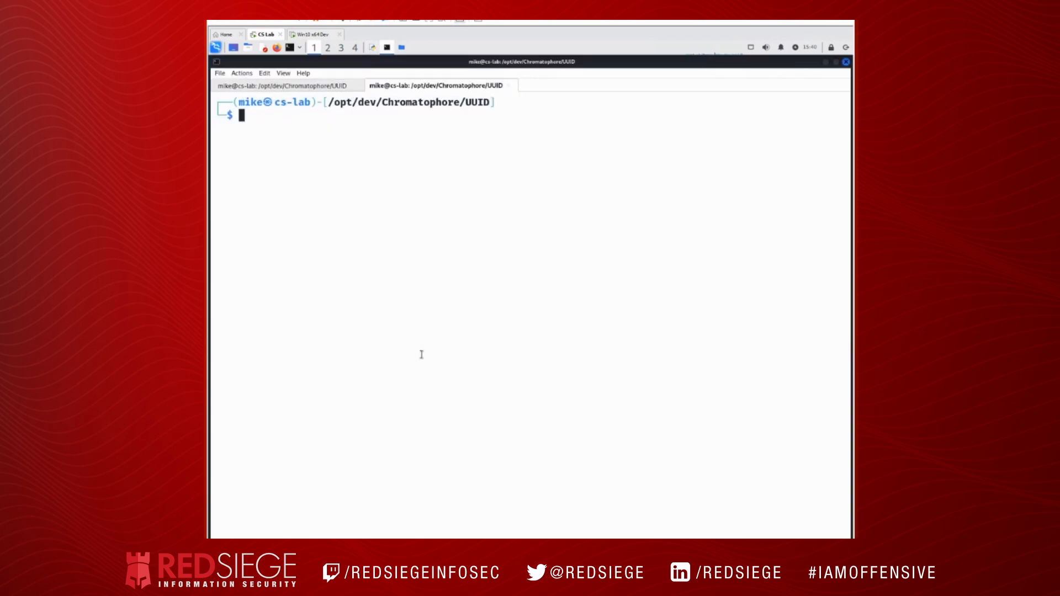
mouse_move(396, 338)
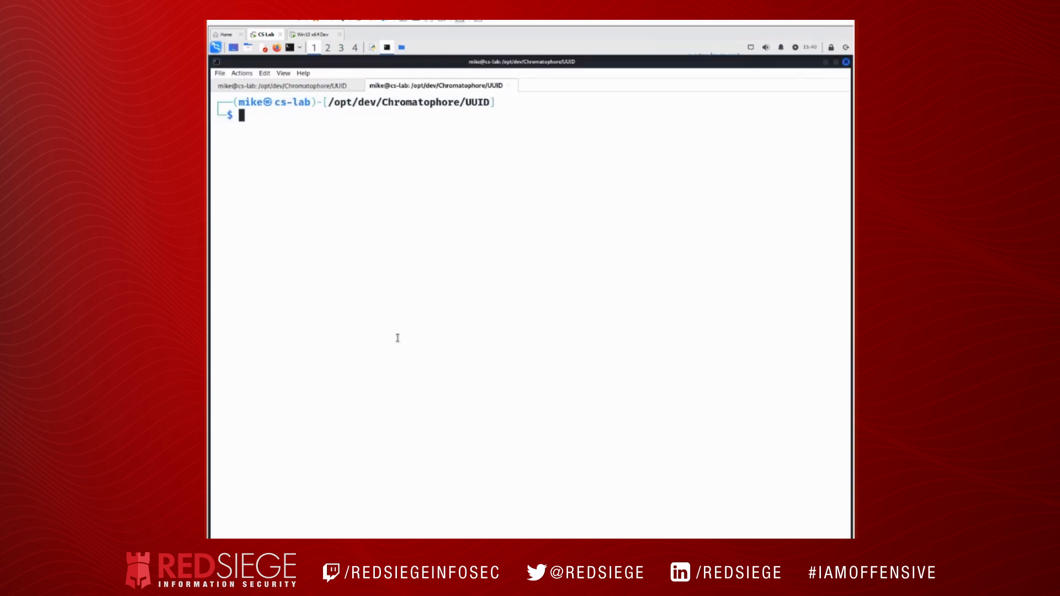
Run python3 bin2uuid.py -i ../../met.bin and highlight bytes in the first and last UUIDs.
type("python3 bin2uuid.py -i ../../met.bin")
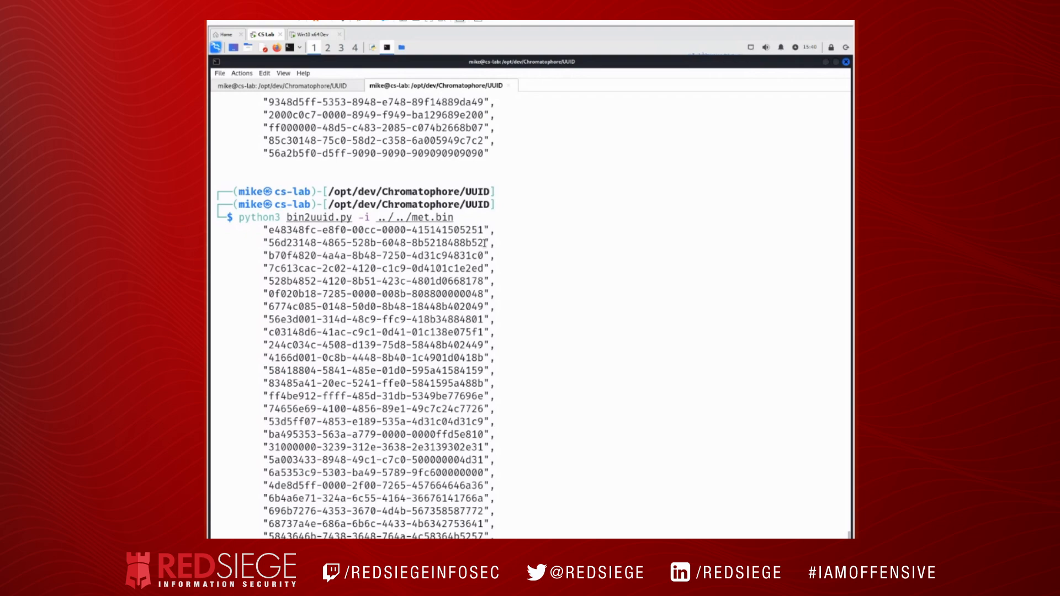
mouse_move(387, 242)
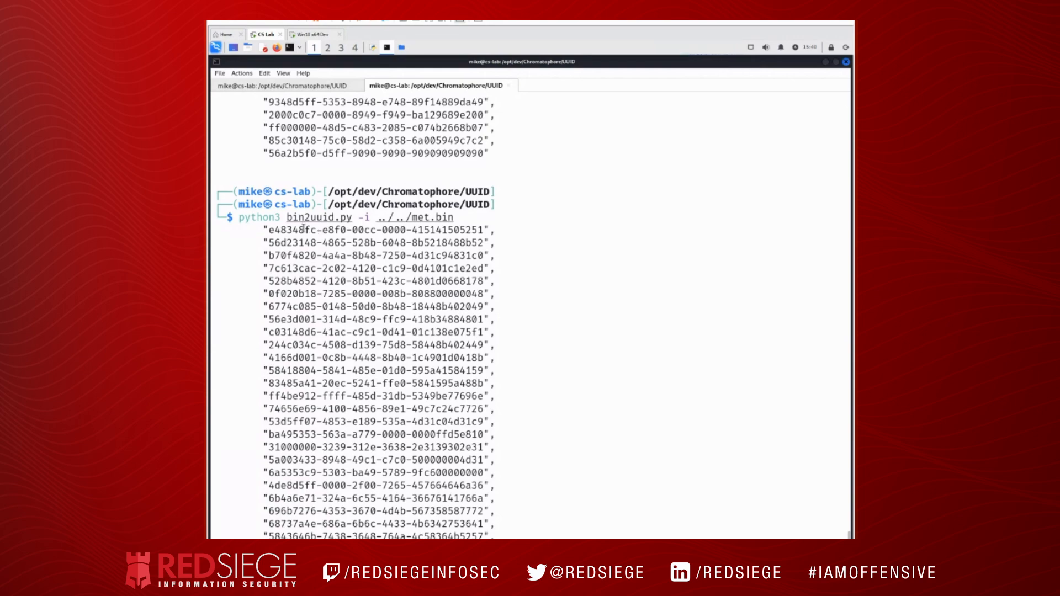
double_click(292, 231)
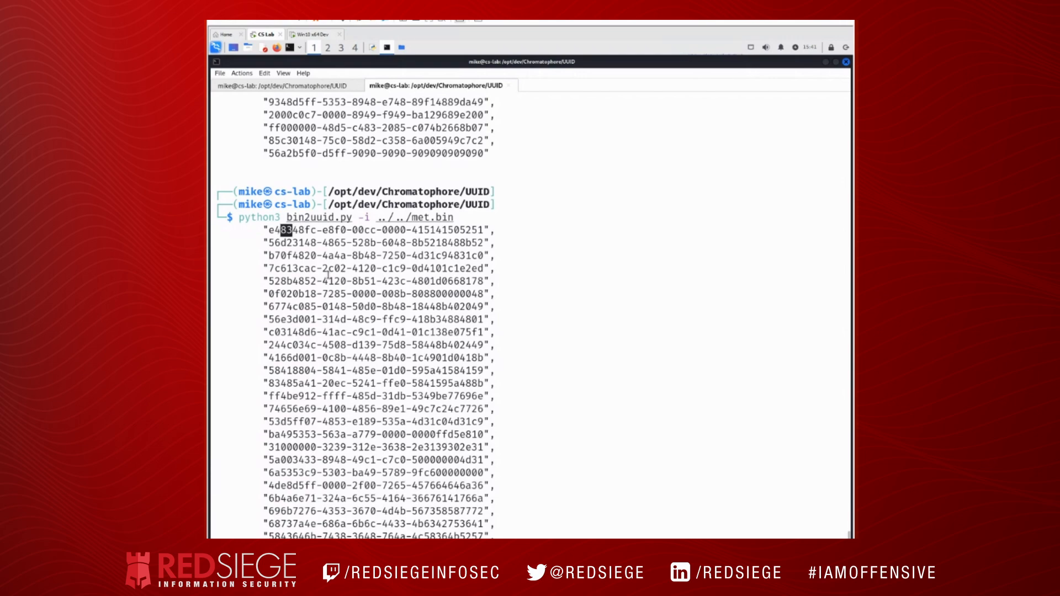
scroll("down", 3)
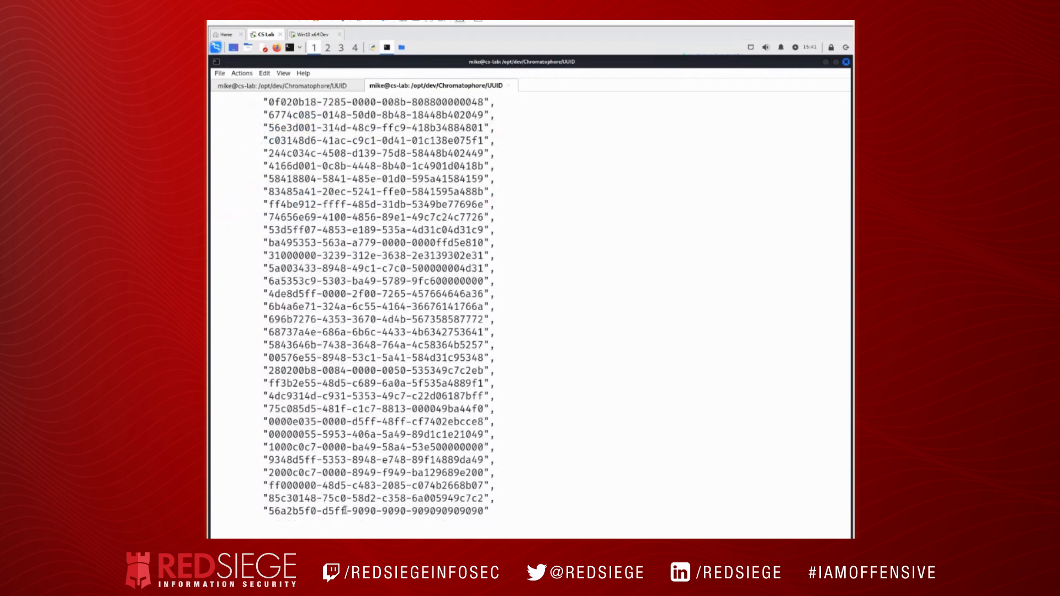
double_click(333, 526)
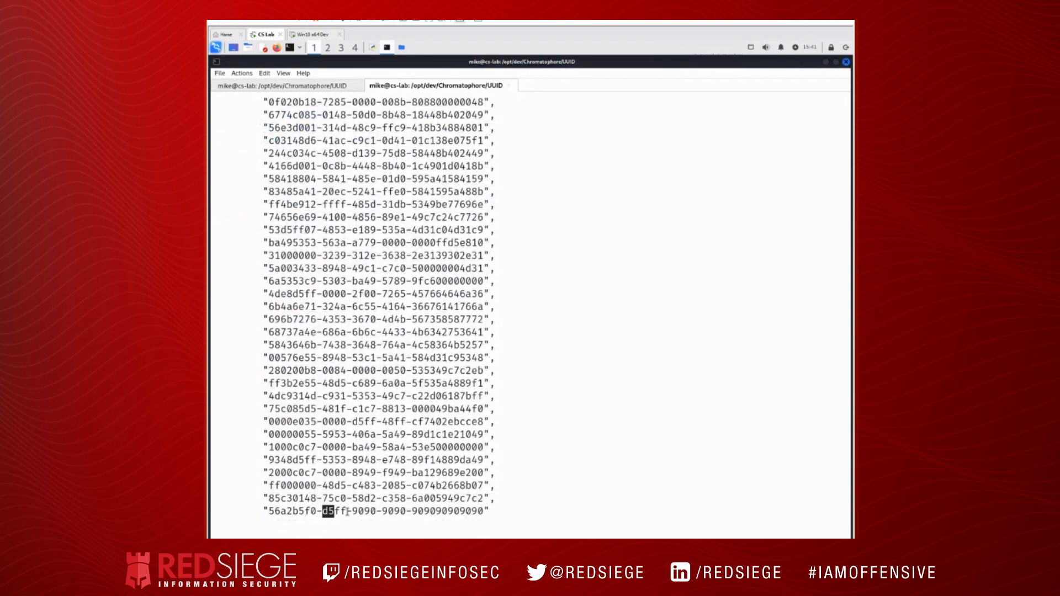
left_click_drag(324, 510, 484, 510)
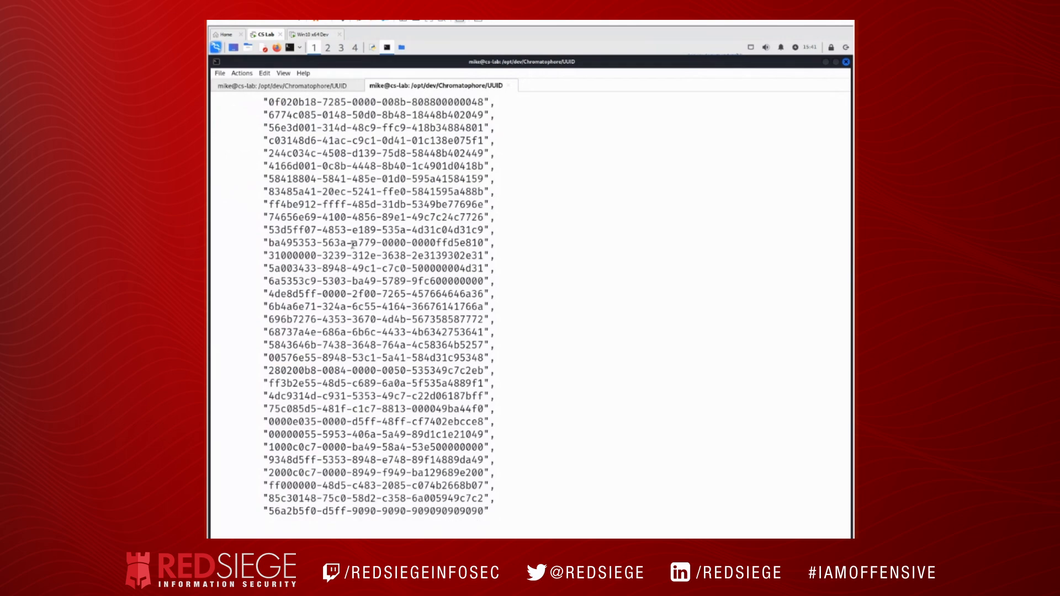
mouse_move(296, 38)
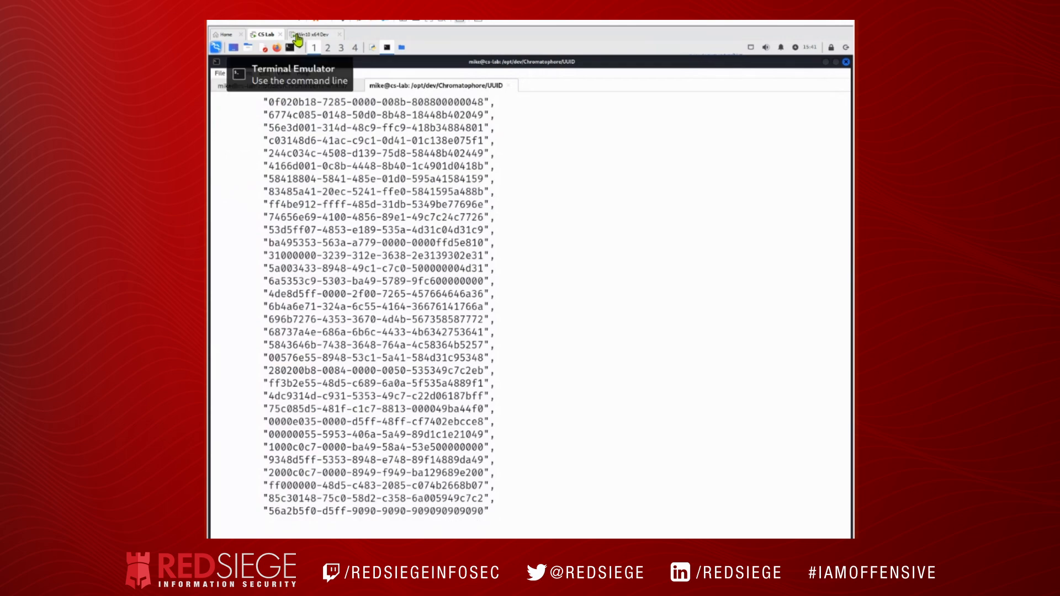
In the Windows VM, bring up main.c on GitHub and highlight fc in the xxd dump.
left_click(305, 34)
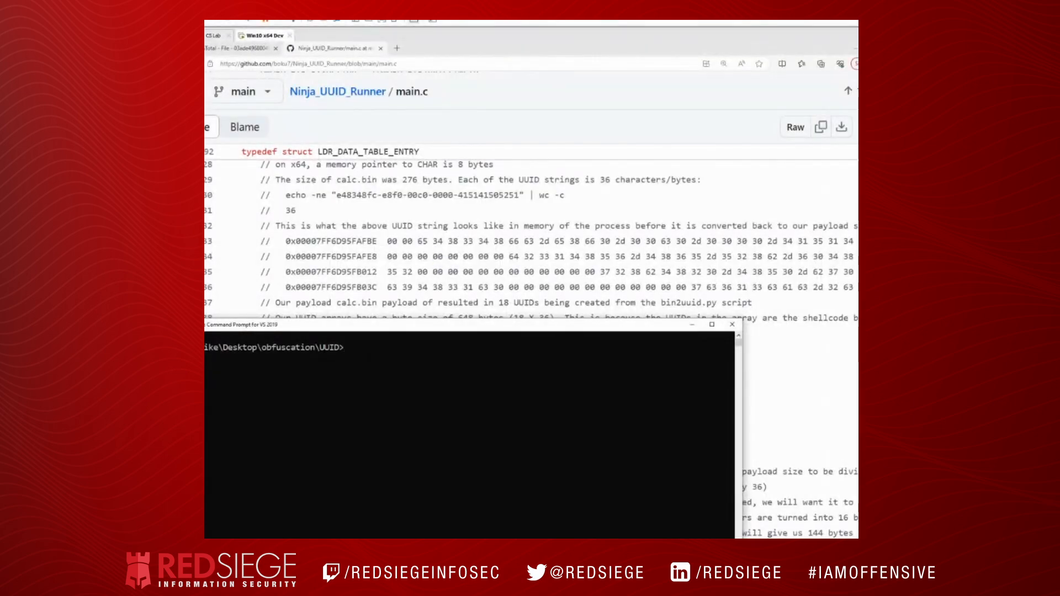
left_click(732, 324)
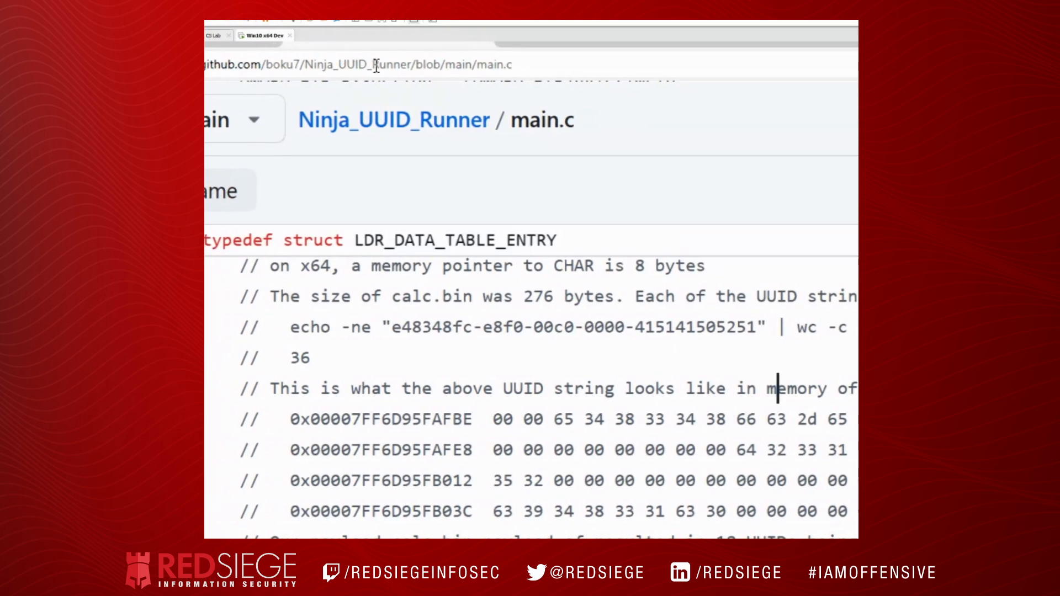
mouse_move(472, 294)
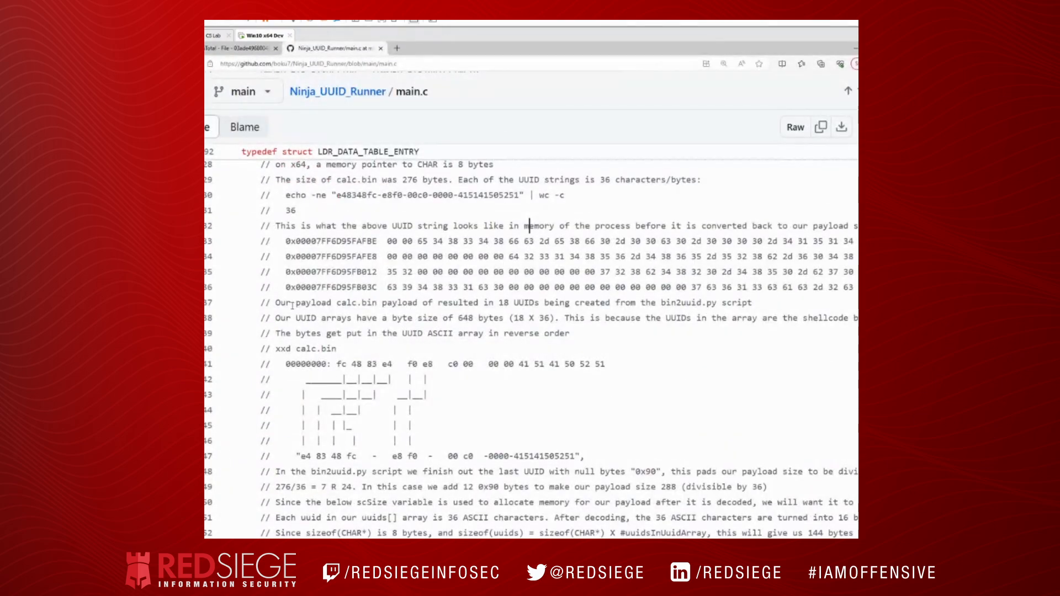
scroll("down", 3)
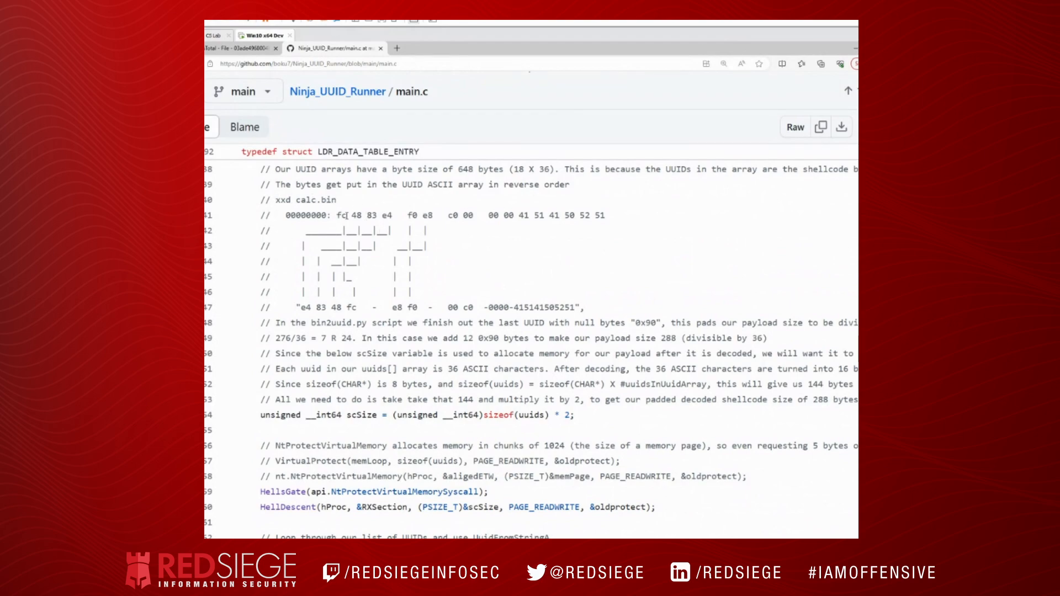
double_click(343, 215)
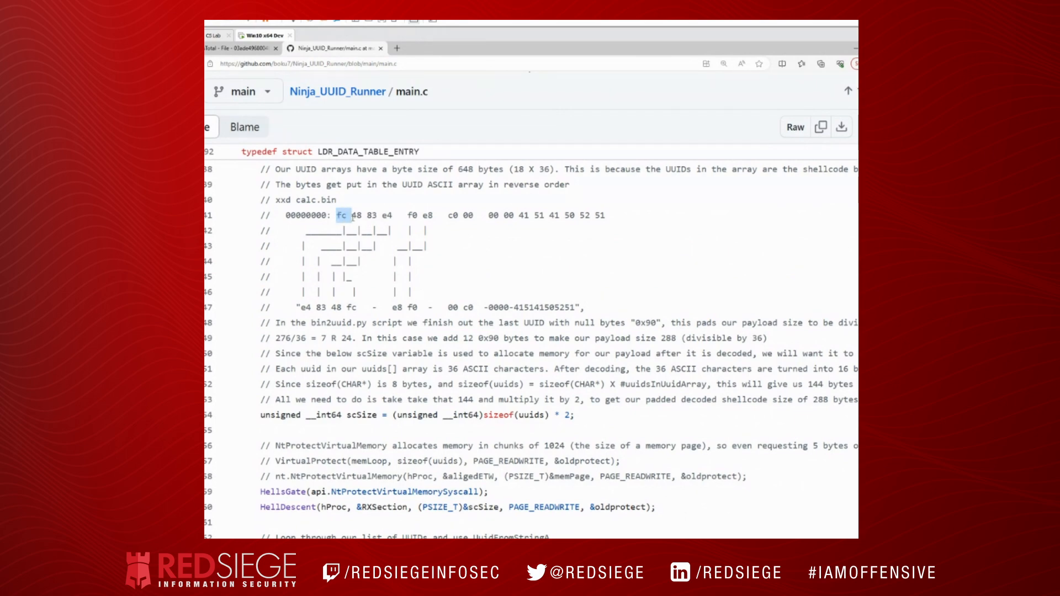
left_click_drag(337, 216, 392, 215)
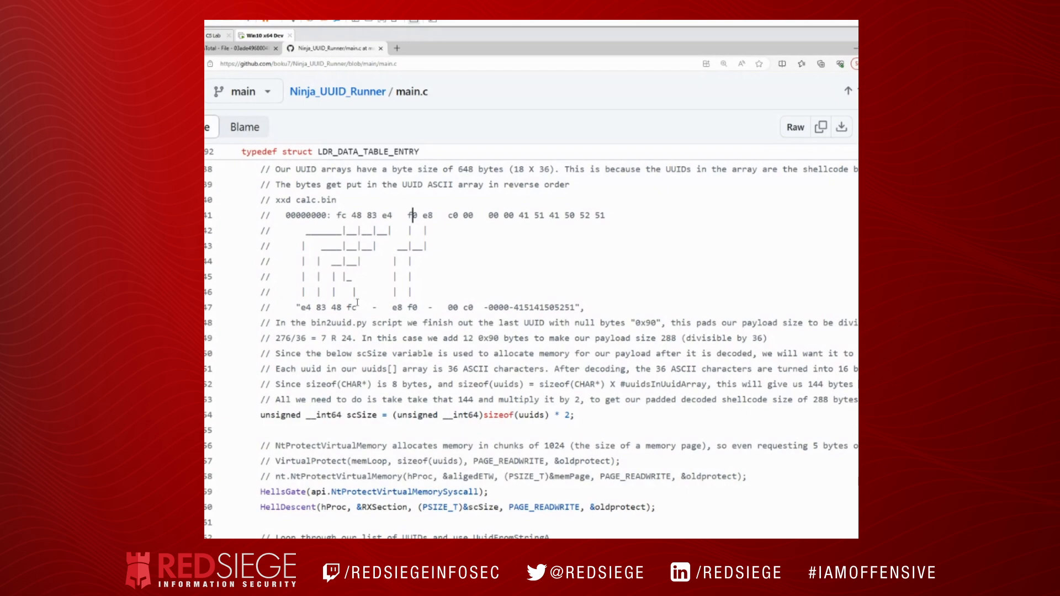
mouse_move(378, 310)
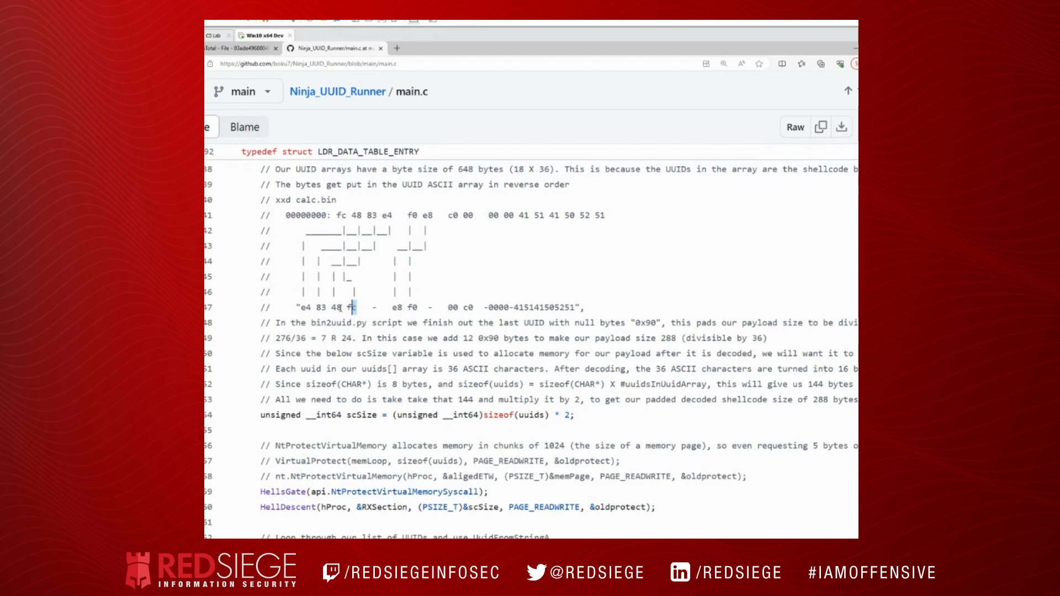
Highlight the reversed e4 83 48 fc bytes in the example UUID, then move to VirusTotal.
double_click(337, 307)
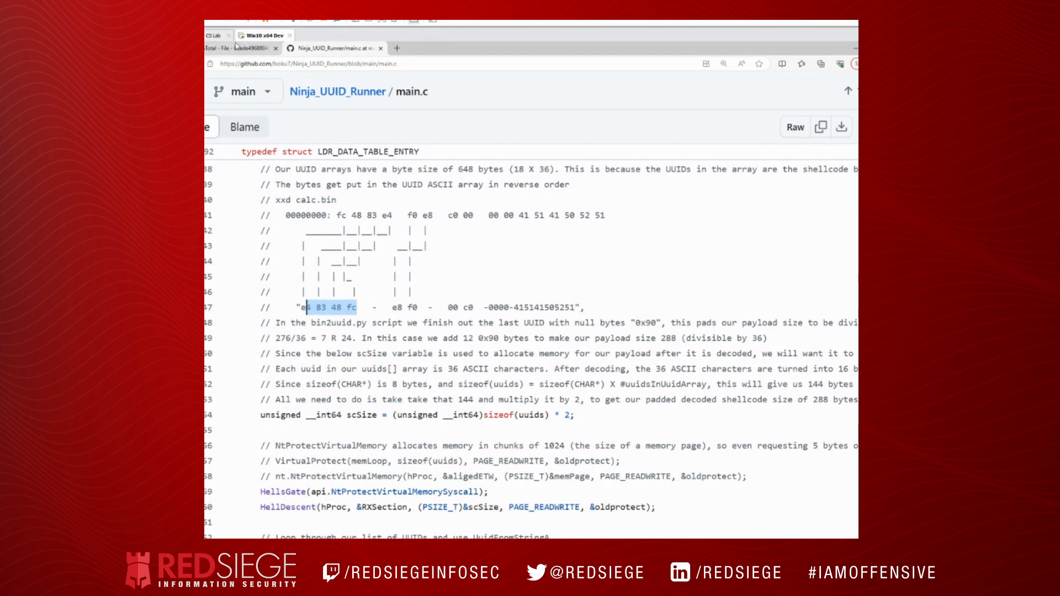
left_click(229, 47)
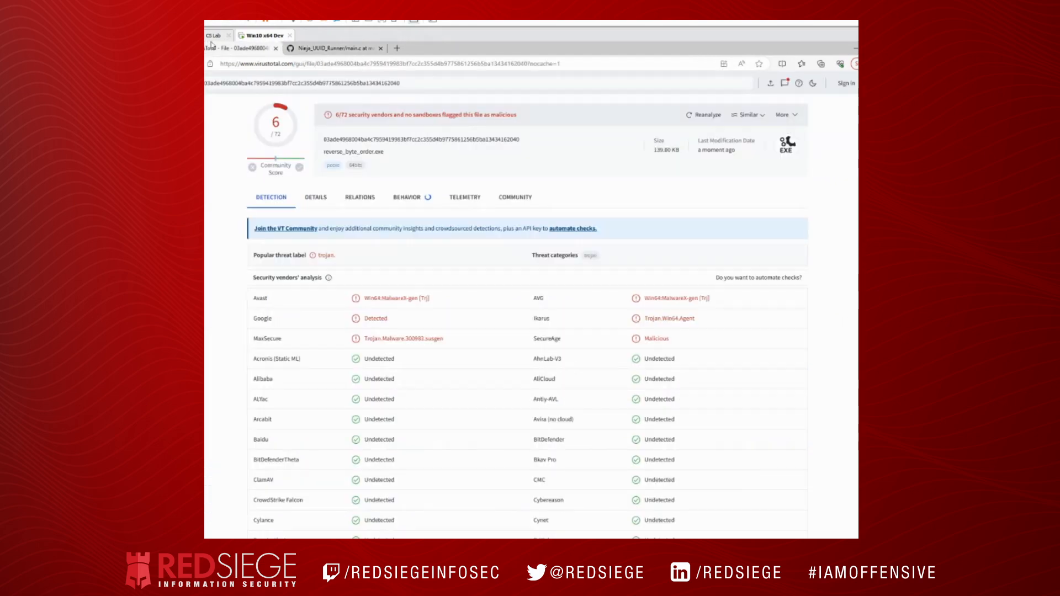
mouse_move(377, 181)
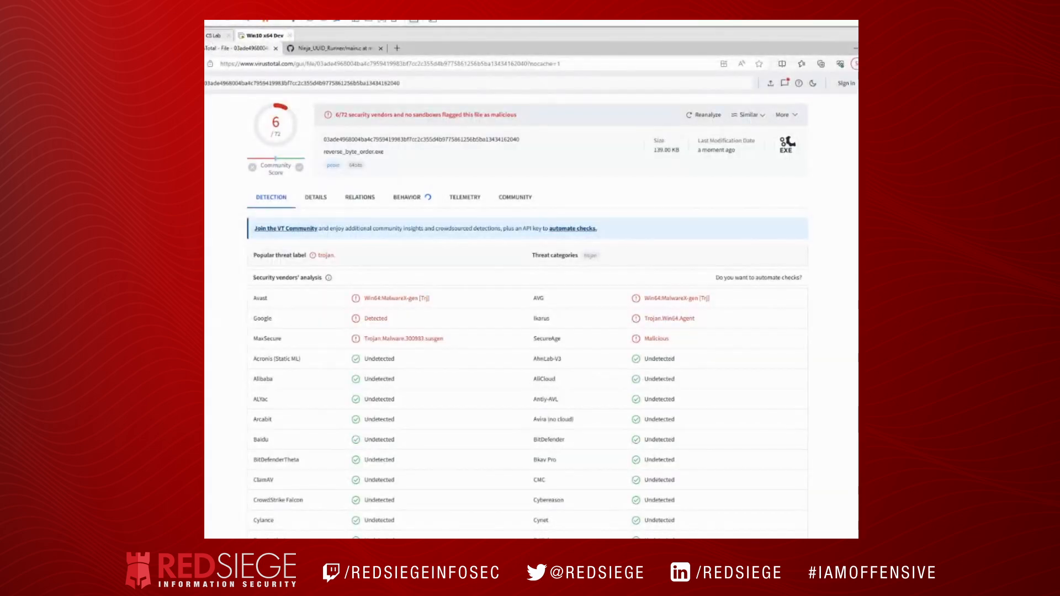
After the 6/72 reverse_byte_order.exe report, switch to the uuid.c source in Notepad++.
left_click(335, 47)
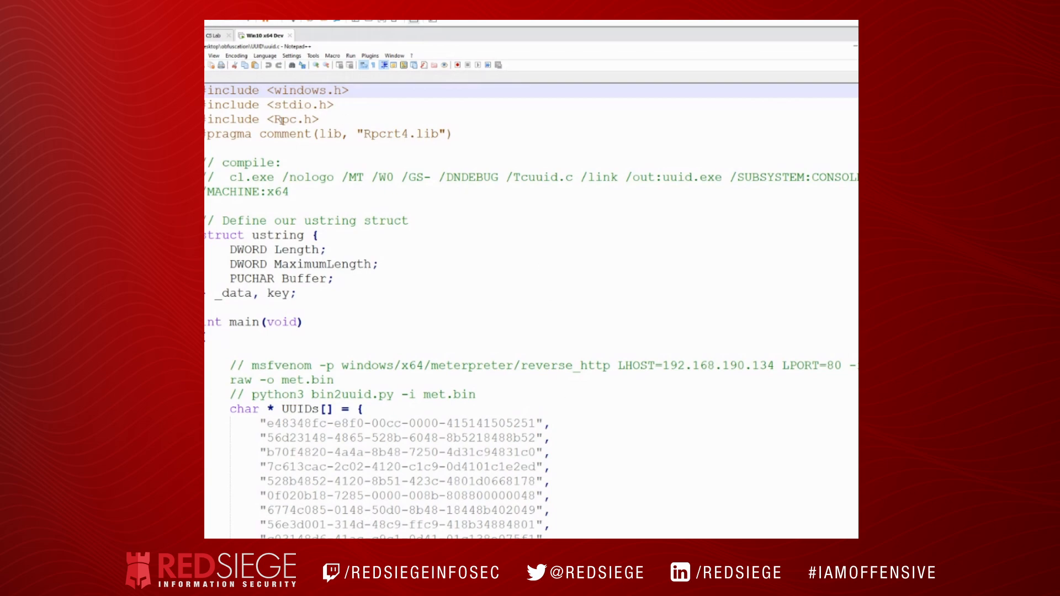
double_click(287, 120)
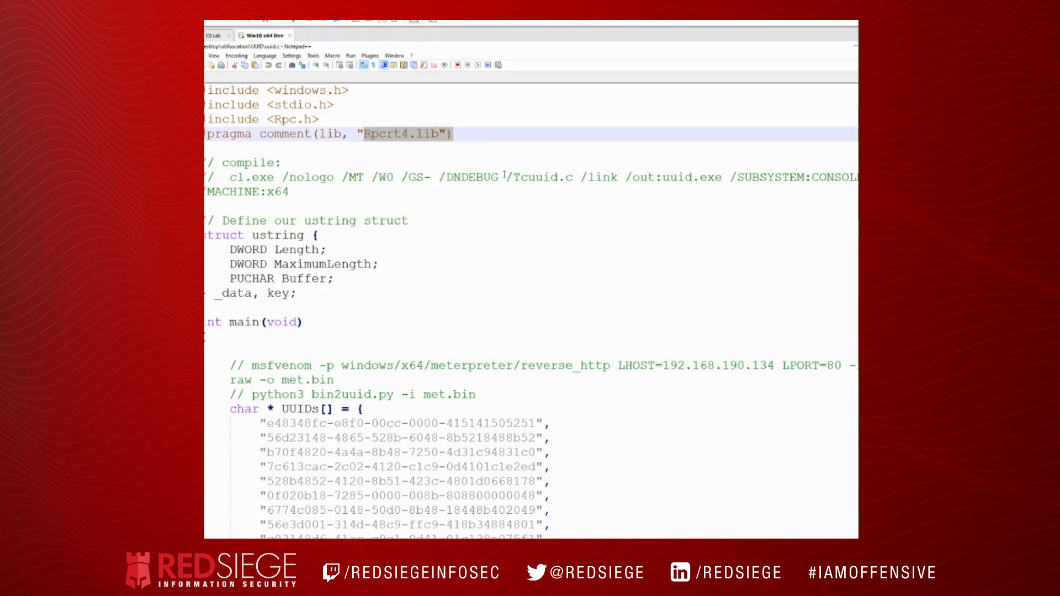
scroll("down", 3)
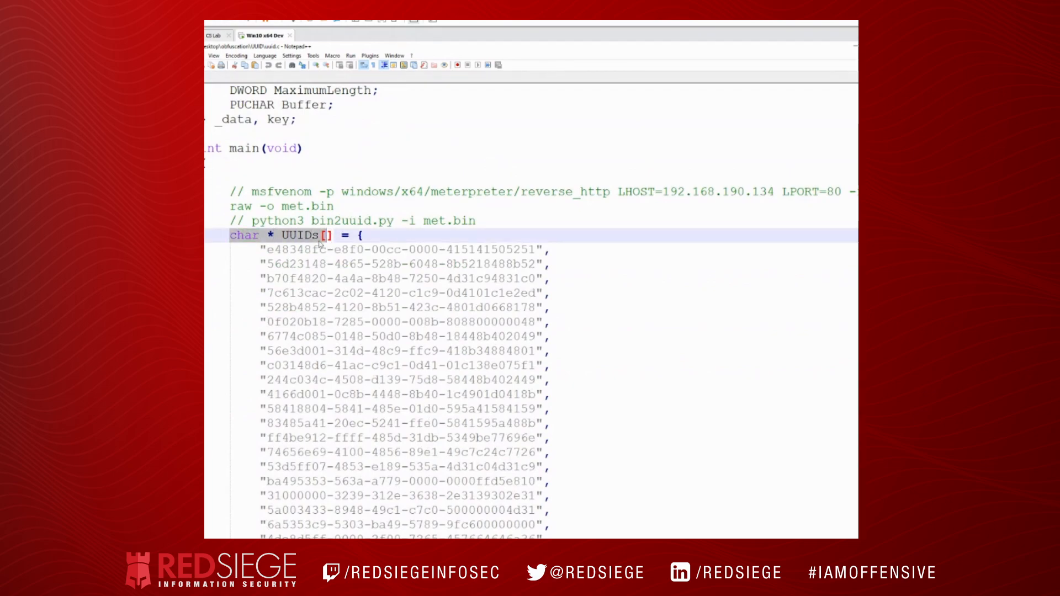
scroll("down", 3)
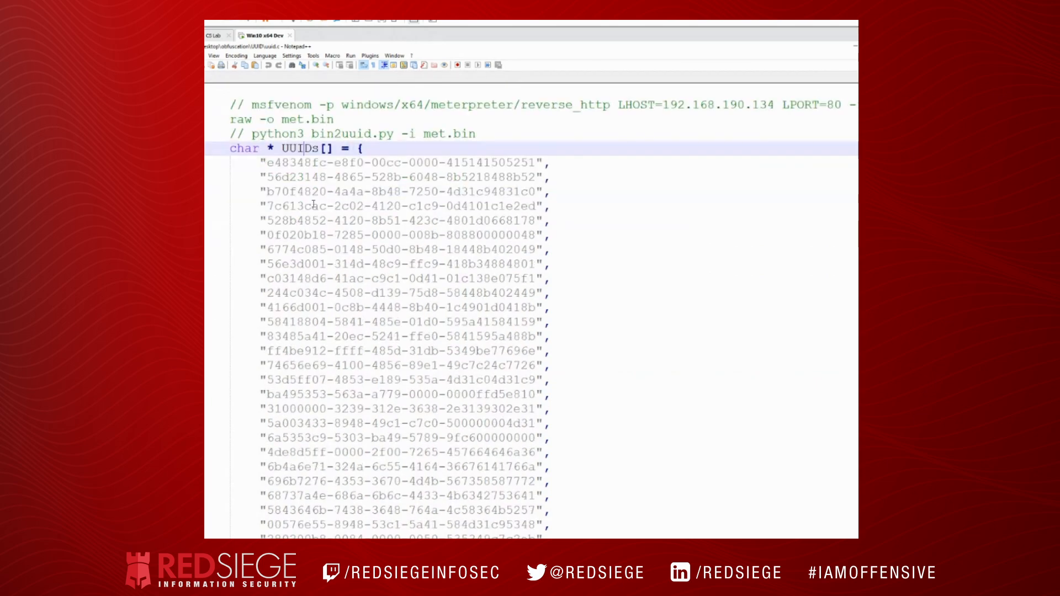
scroll("down", 3)
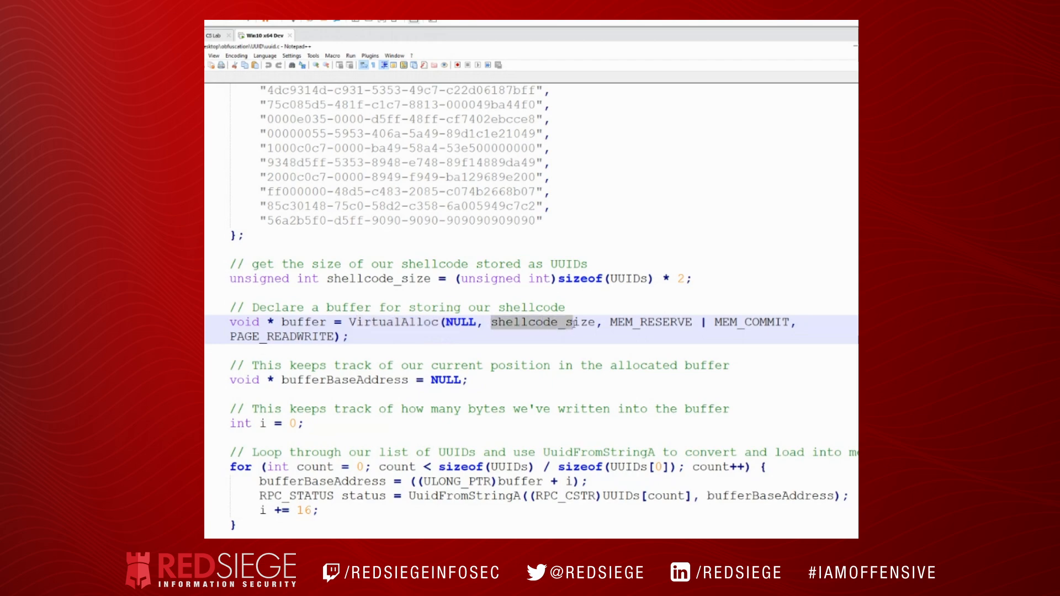
mouse_move(572, 328)
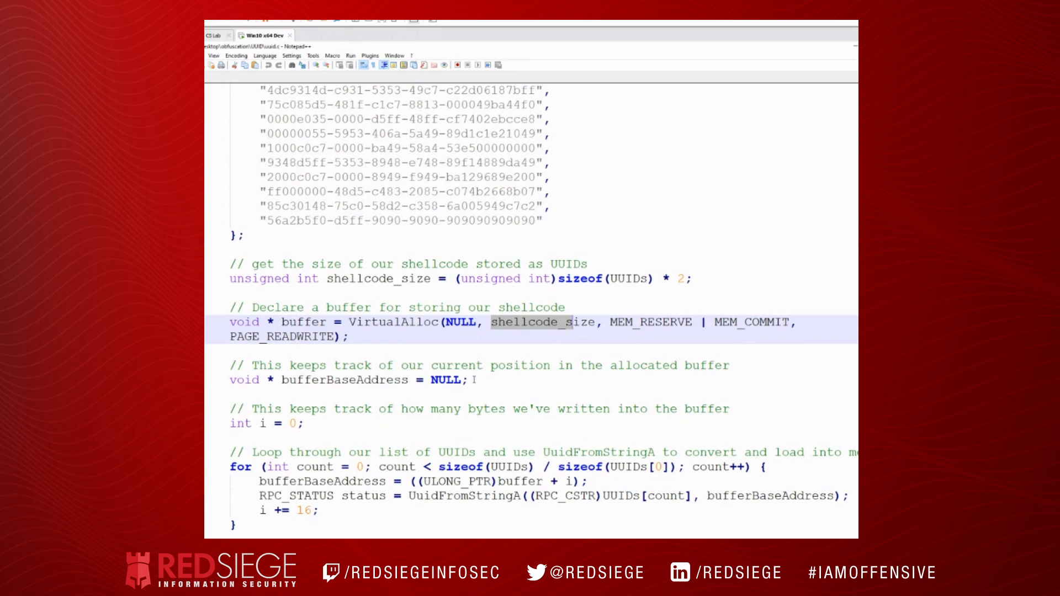
scroll("down", 3)
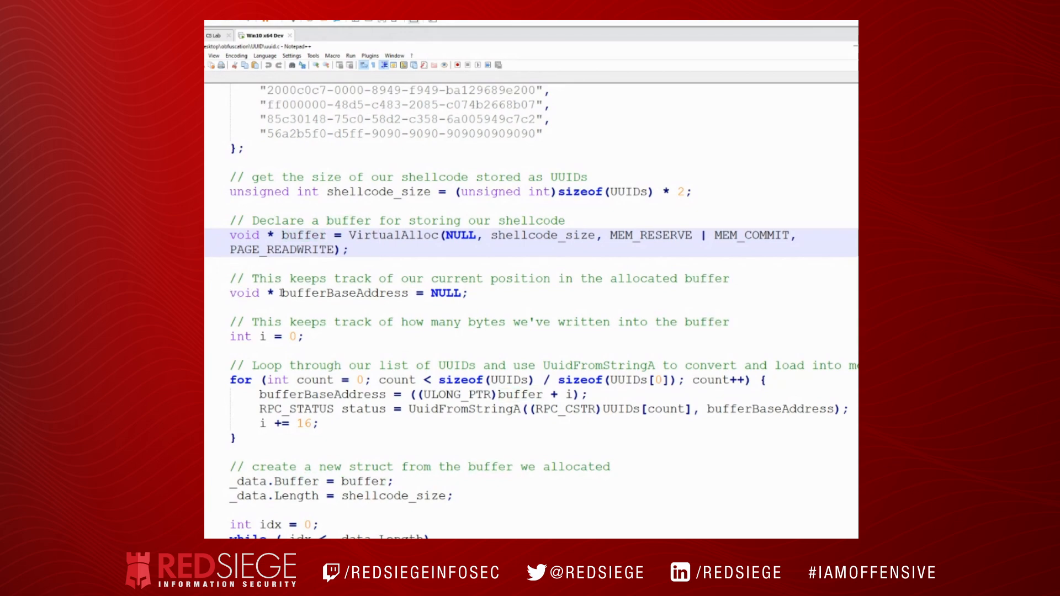
double_click(345, 293)
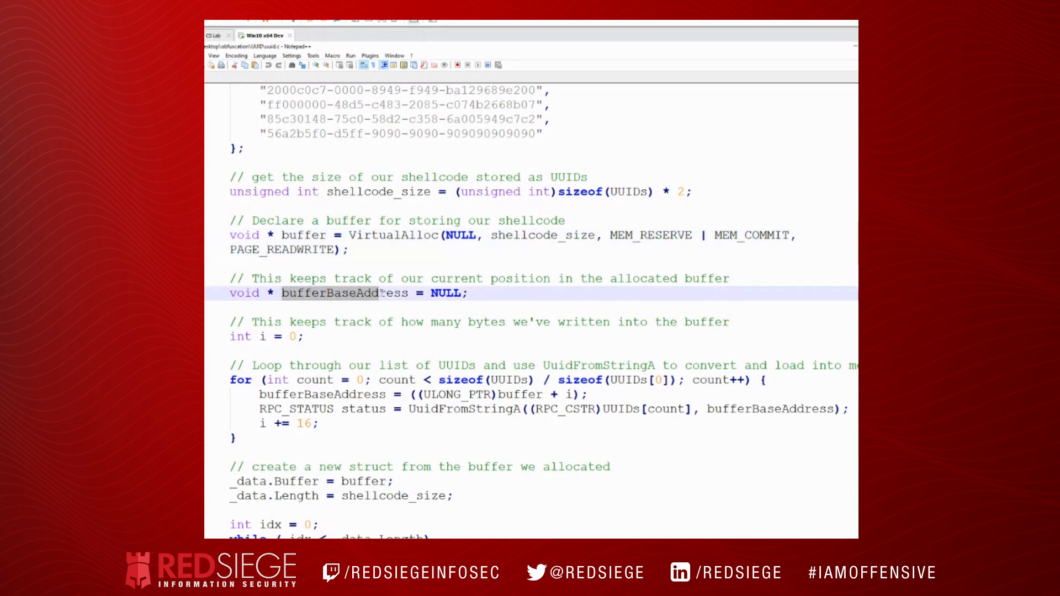
double_click(345, 294)
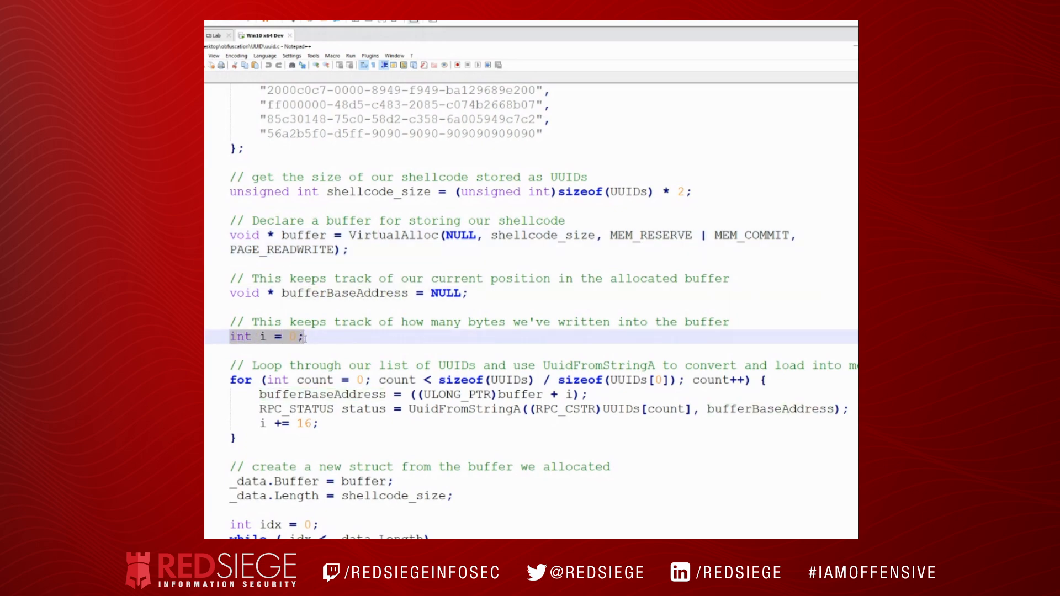
scroll("down", 3)
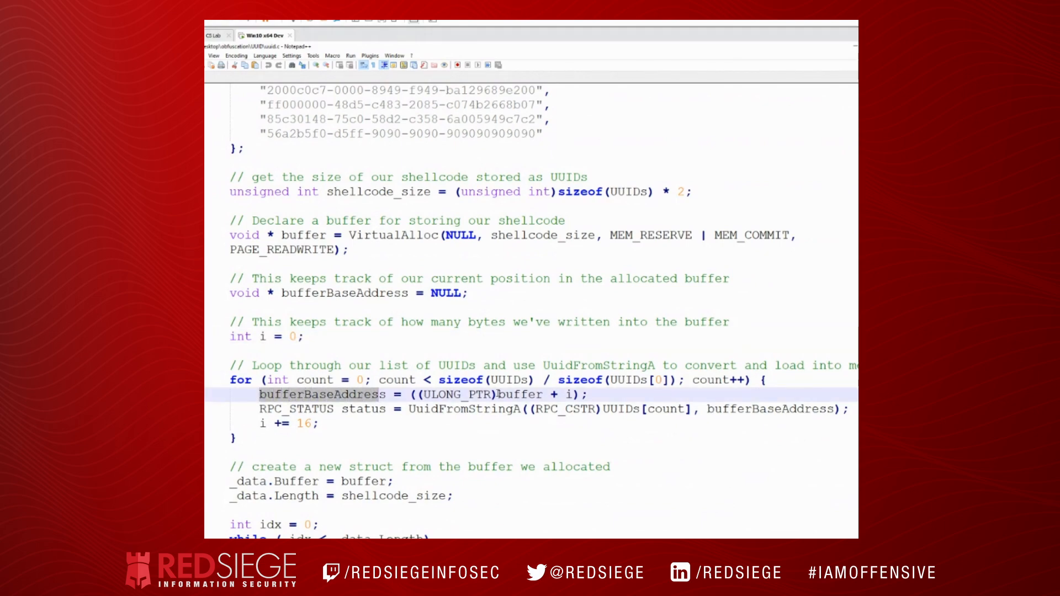
double_click(516, 394)
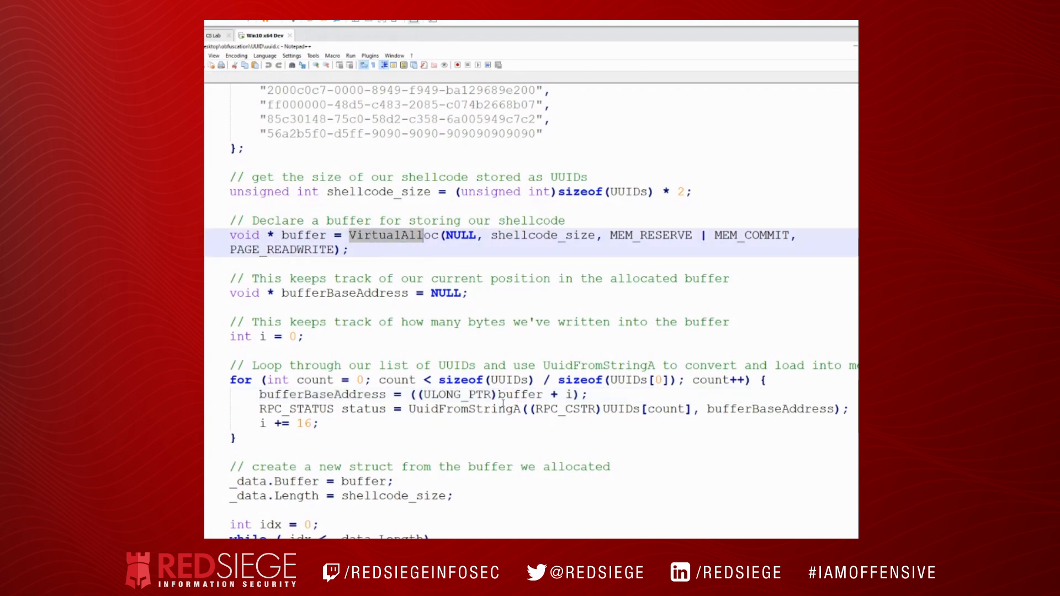
left_click(567, 394)
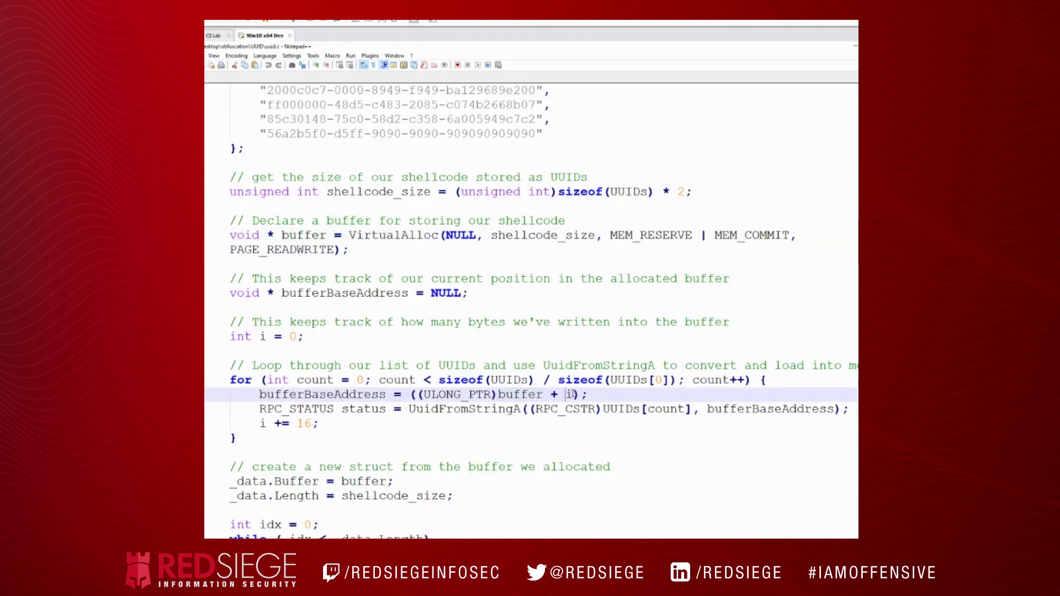
double_click(570, 395)
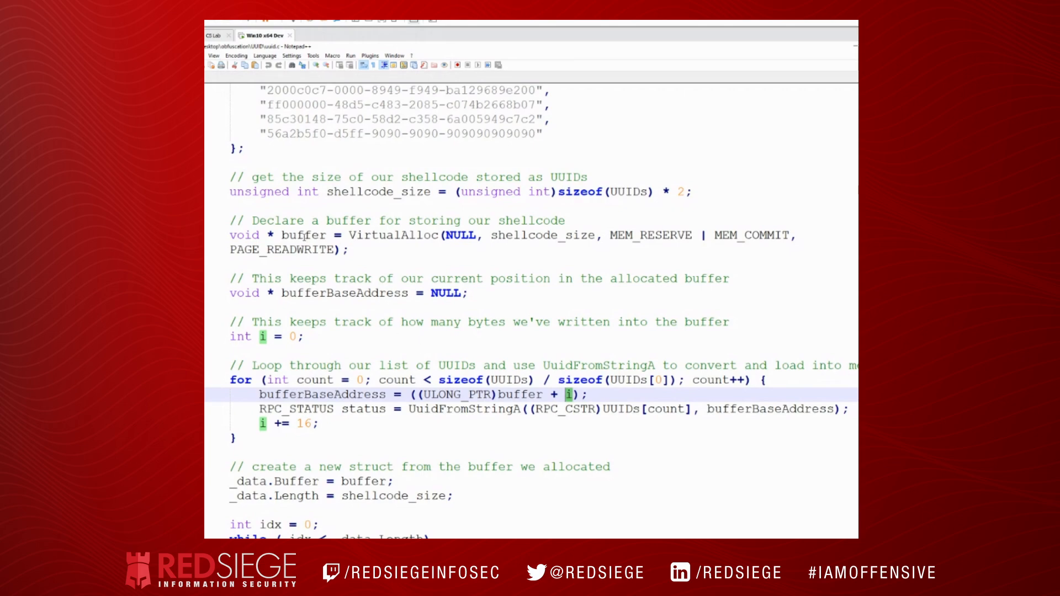
double_click(303, 234)
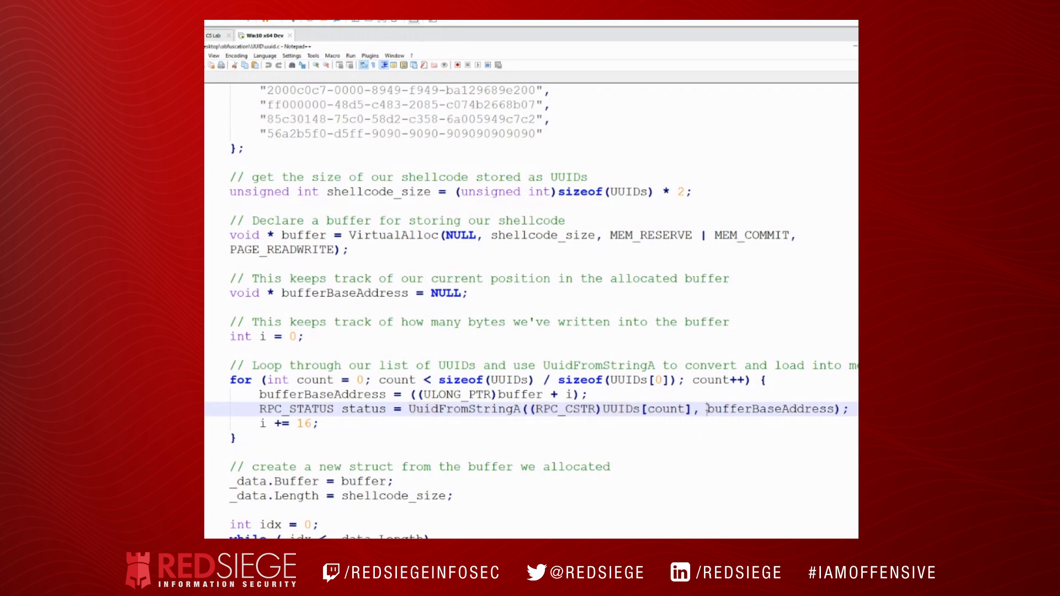
double_click(771, 409)
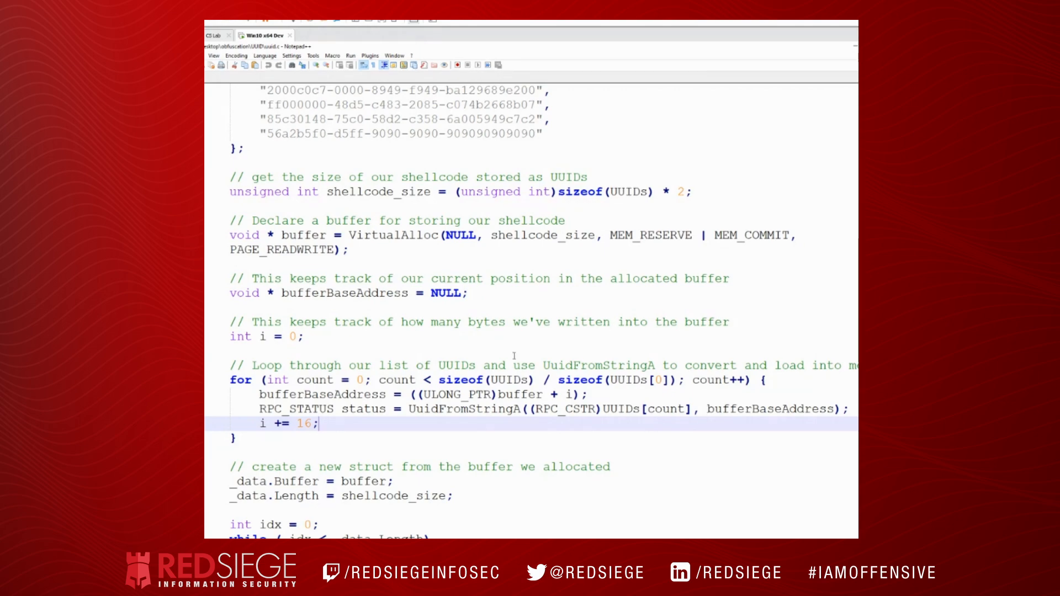
Scroll through uuid.c before moving to the VS 2019 Command Prompt in the UUID folder.
scroll("down", 3)
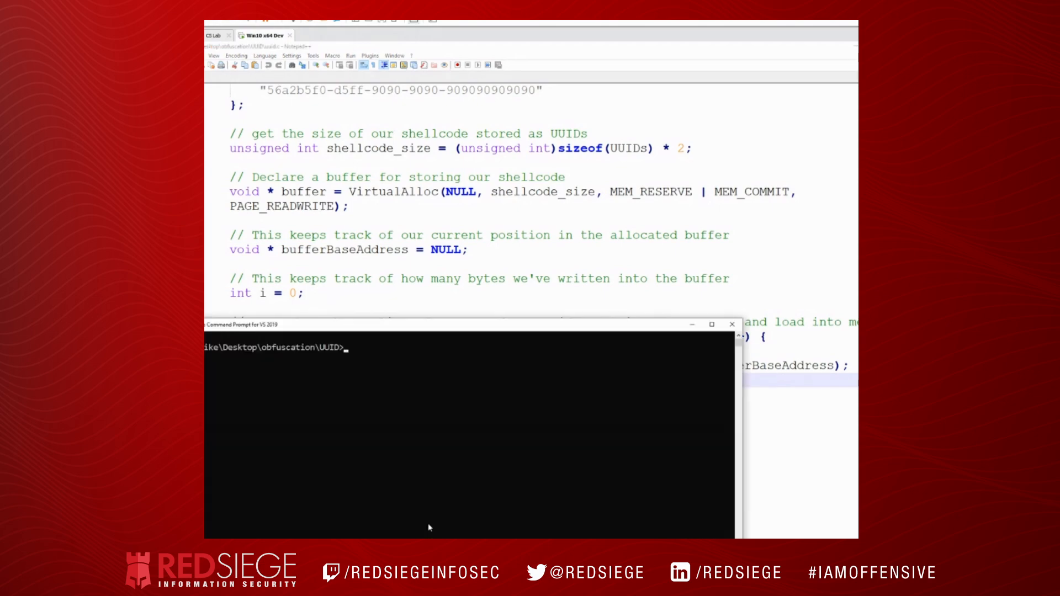
Run uuid.exe, printing a size of 608 and the decoded shellcode bytes.
type("uuid.exe")
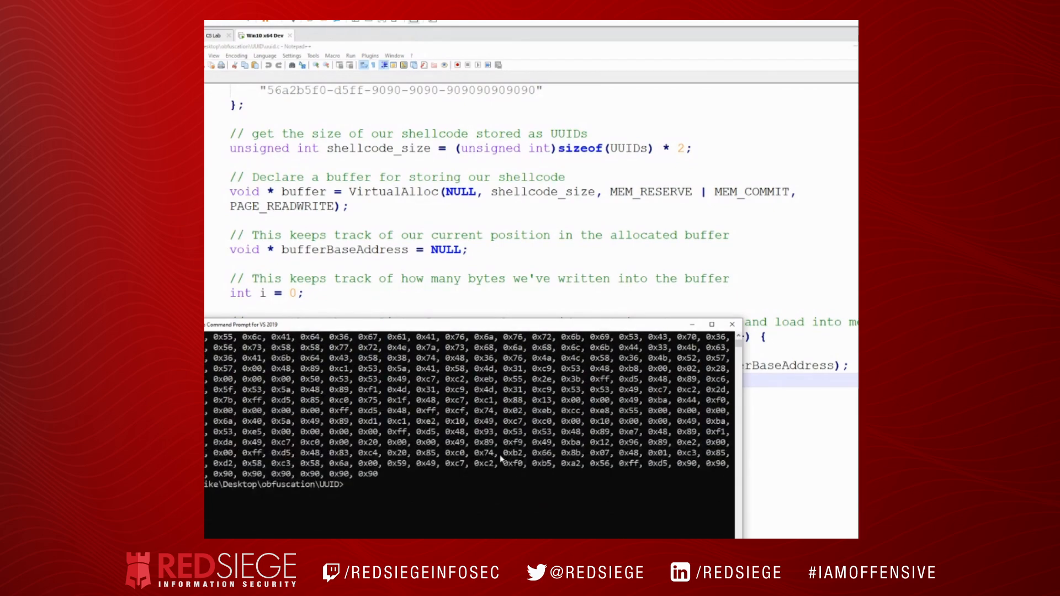
mouse_move(637, 471)
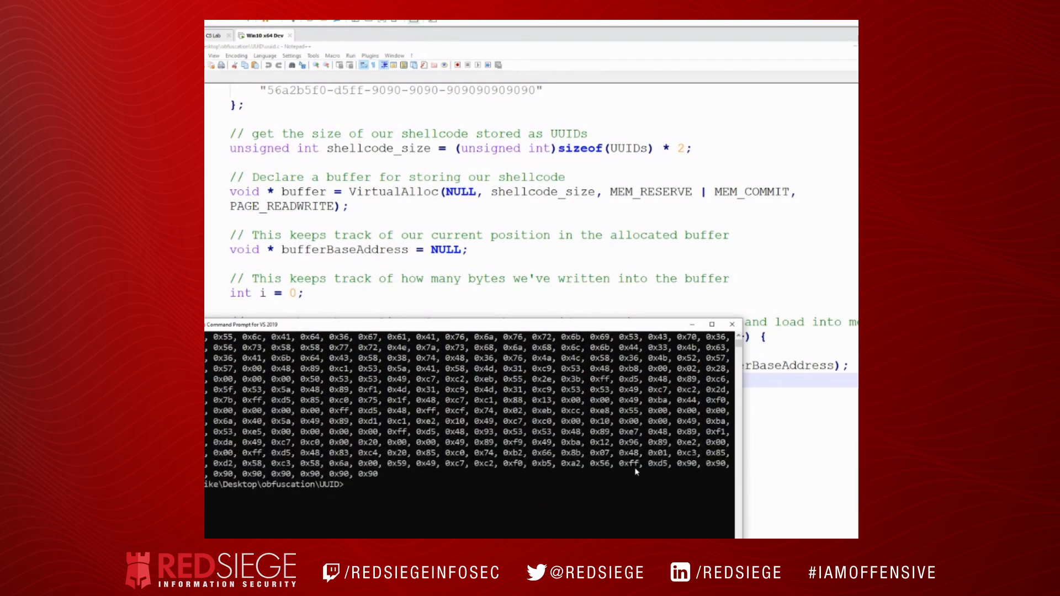
mouse_move(654, 468)
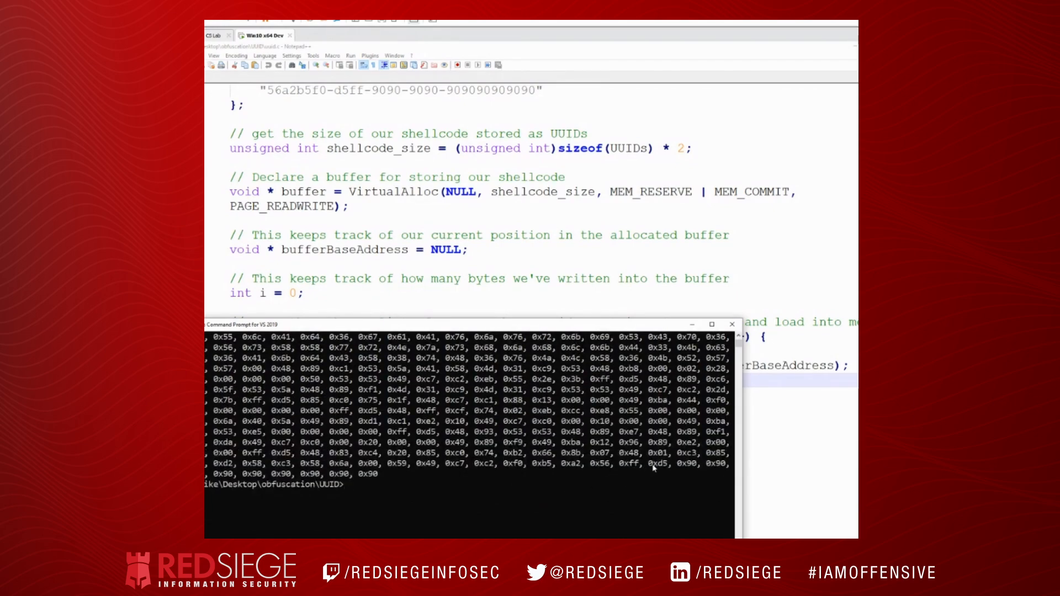
mouse_move(636, 476)
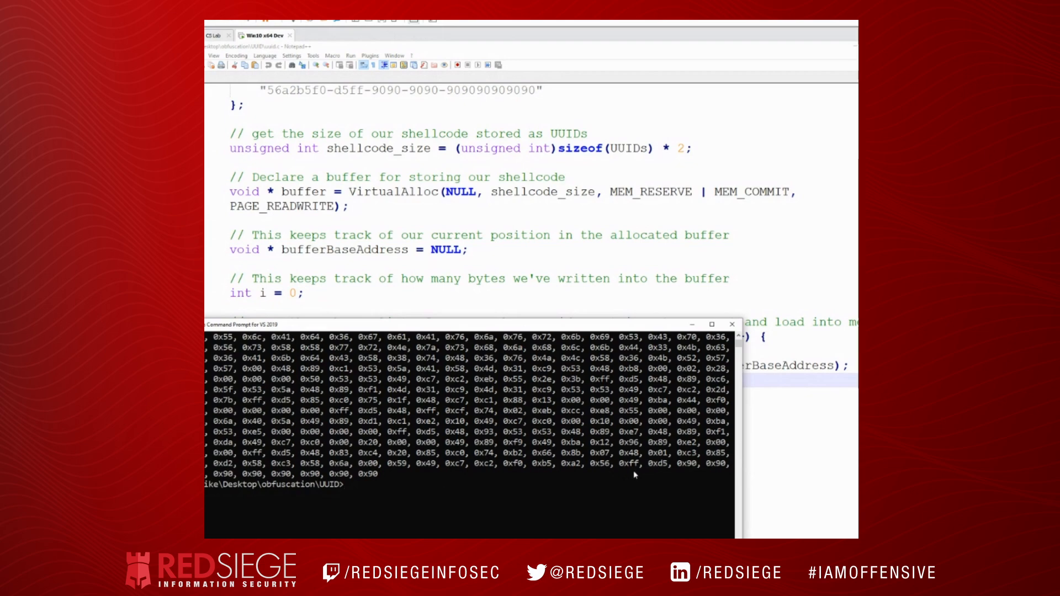
mouse_move(630, 471)
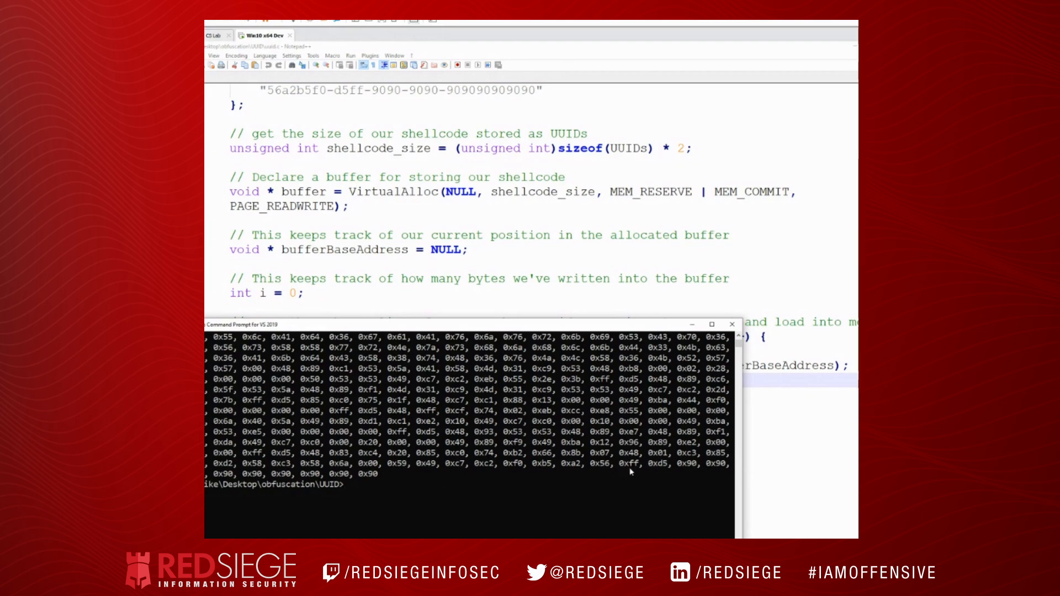
type("uuid.exe")
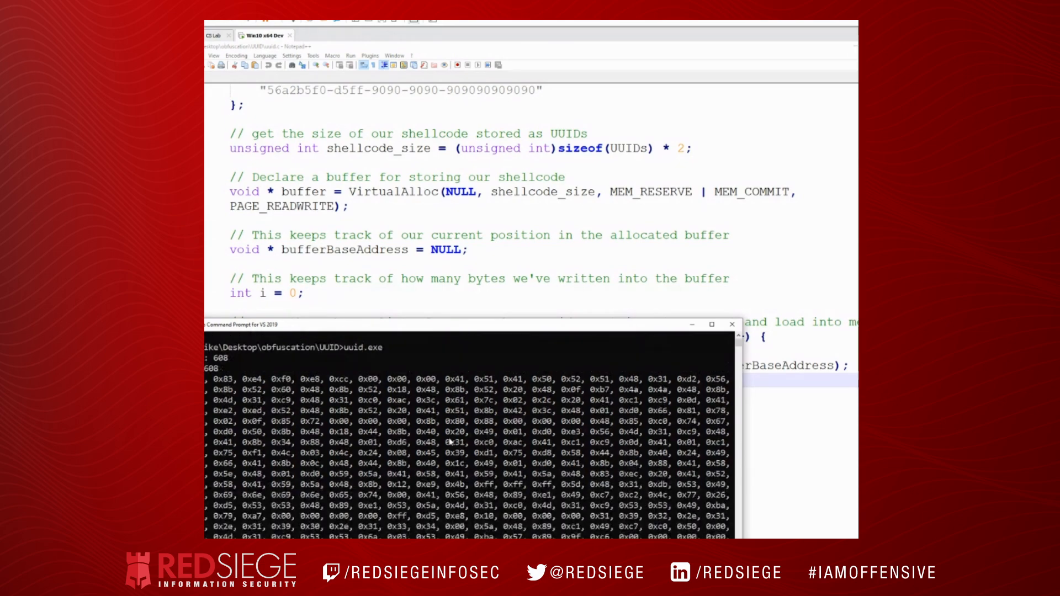
mouse_move(338, 369)
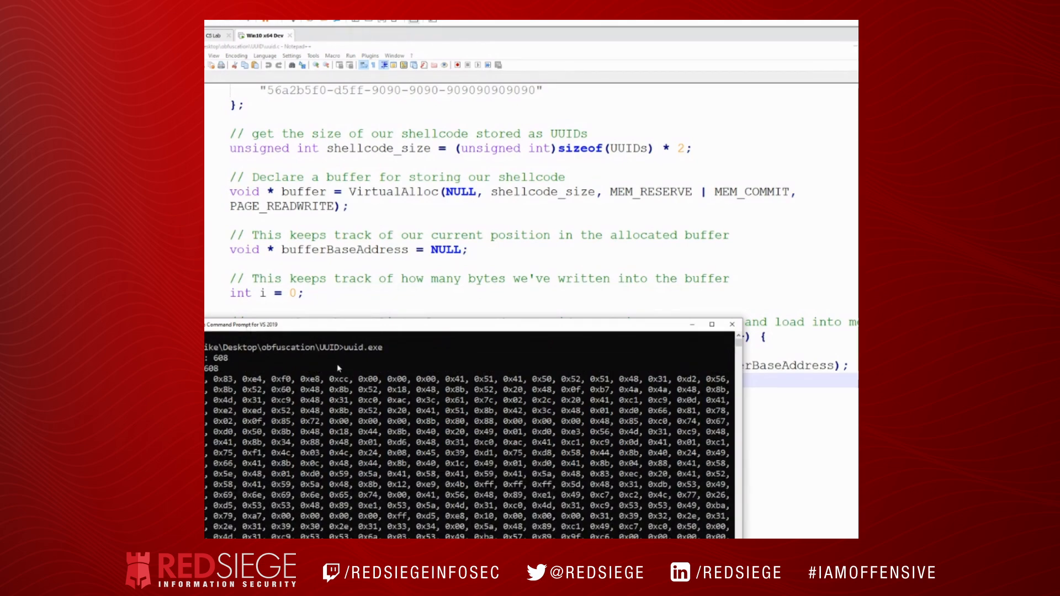
mouse_move(232, 358)
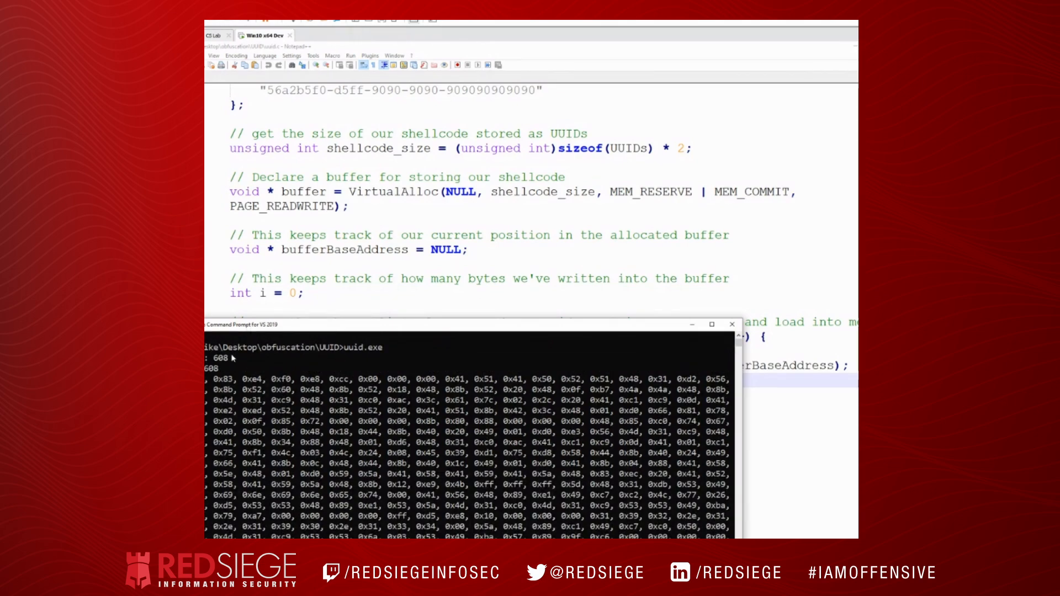
left_click(732, 324)
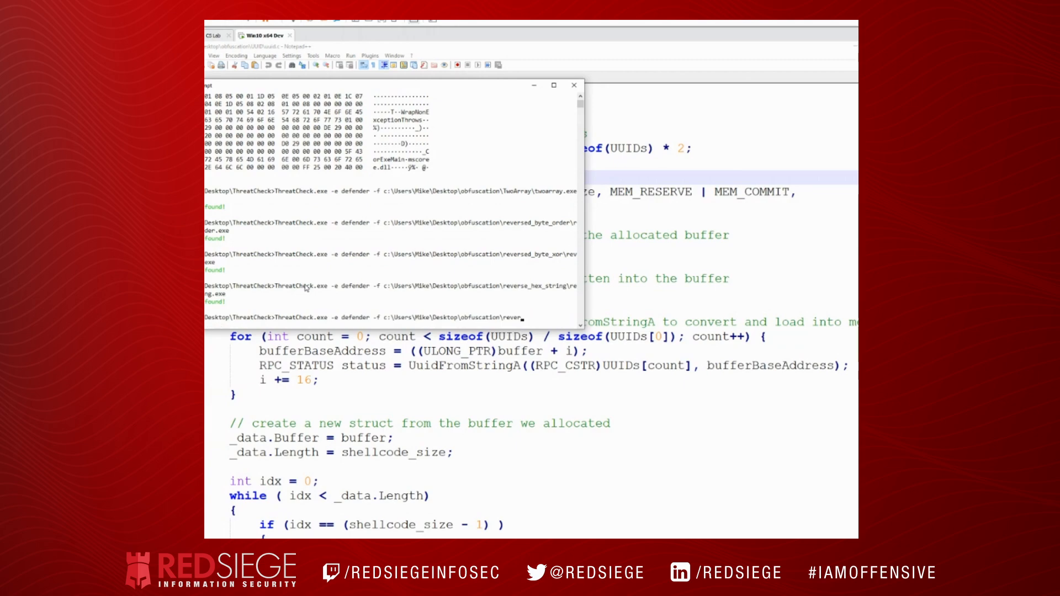
Enter the uuid\uuid.exe path for the ThreatCheck.exe -e defender -f scan.
type("u")
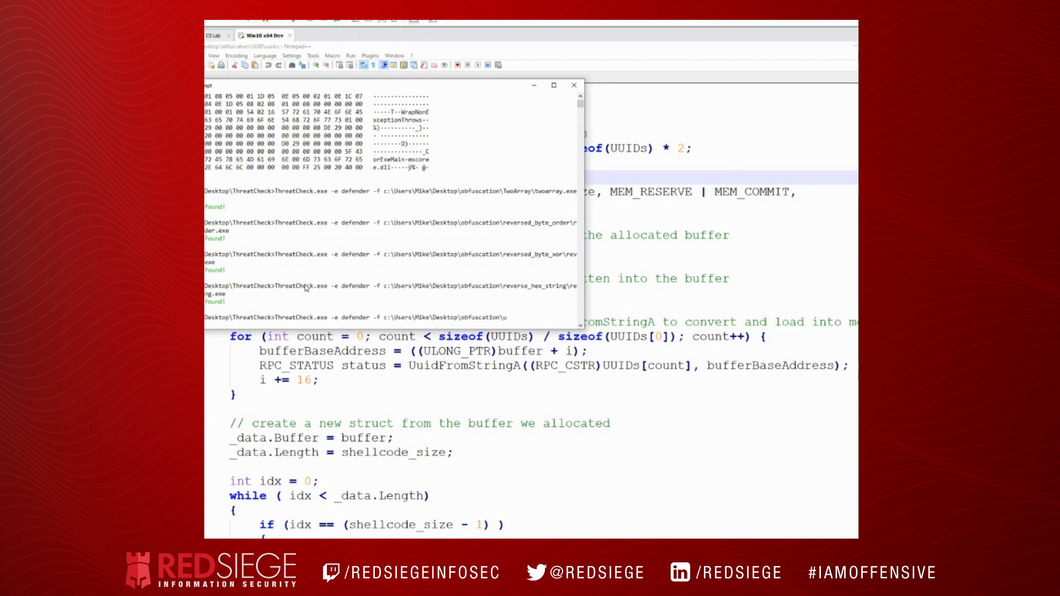
type("uid\\uuid.")
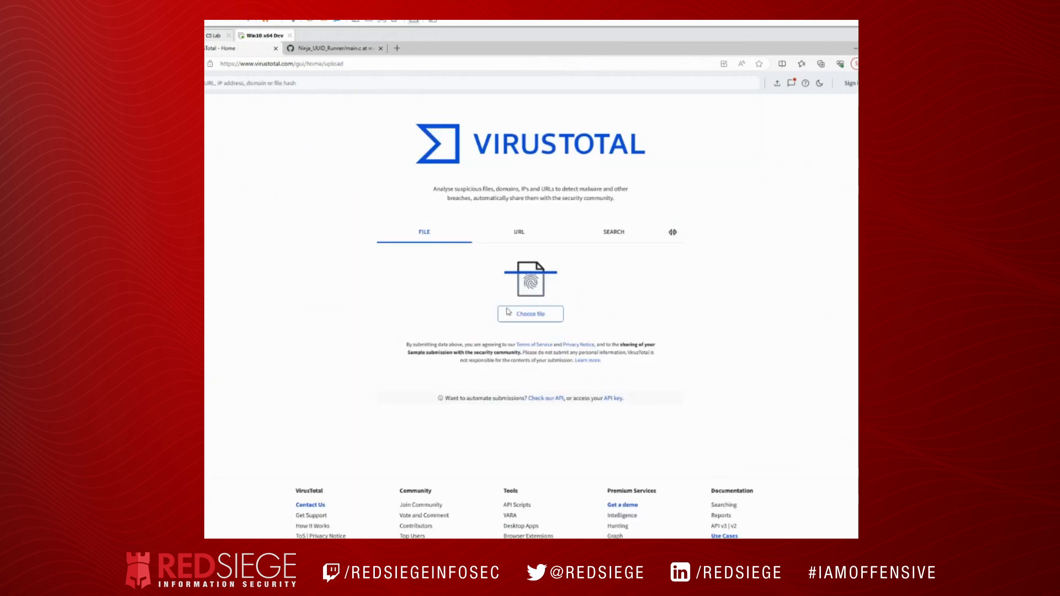
Choose uuid.exe from the UUID folder as the file to upload to VirusTotal.
left_click(531, 314)
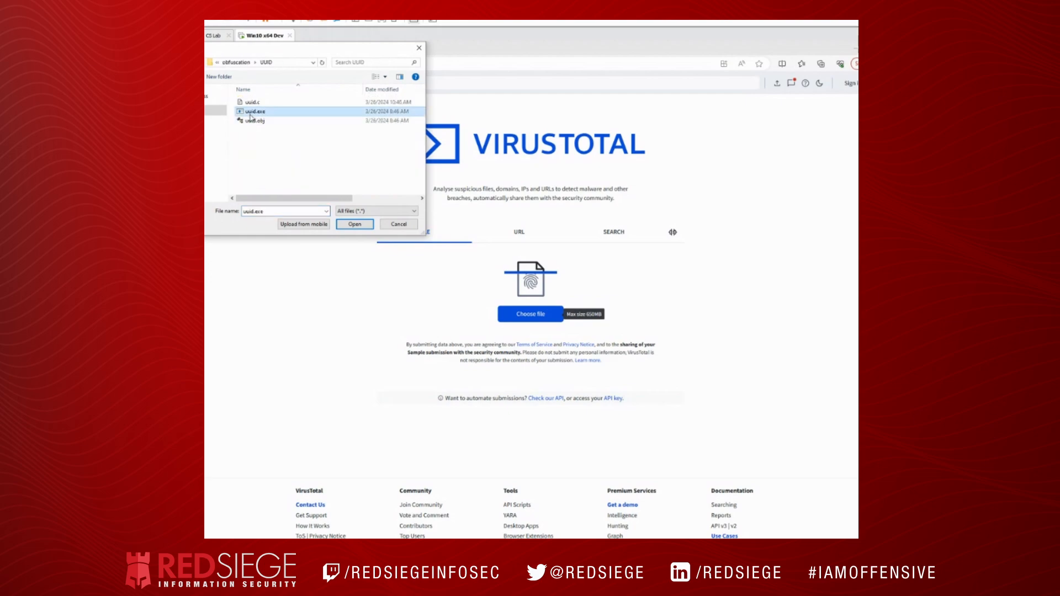
left_click(355, 224)
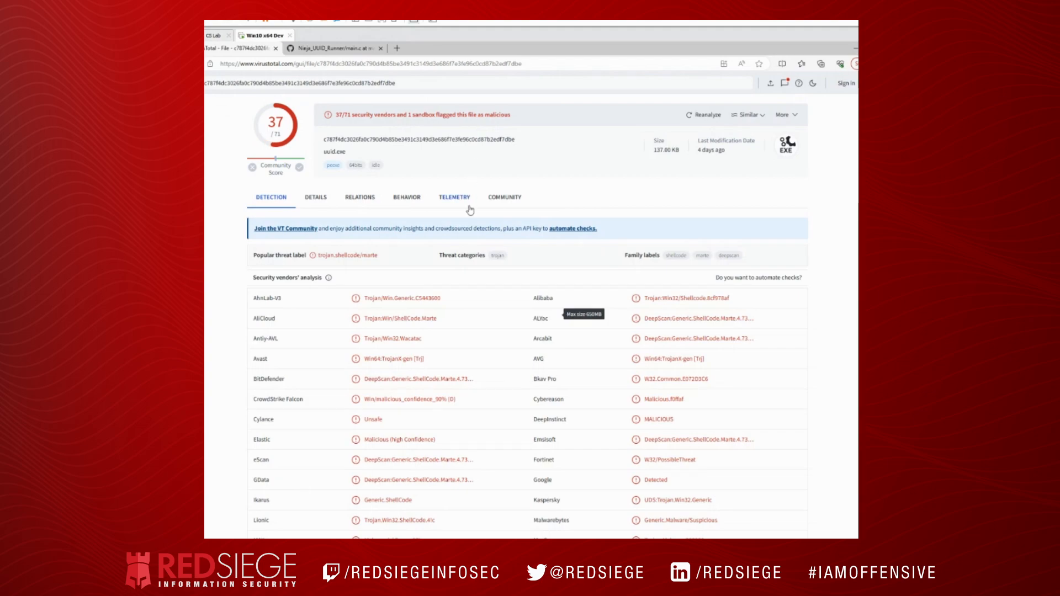
Scroll through the security vendors' analysis of uuid.exe, flagged by 37 of 71.
scroll("down", 3)
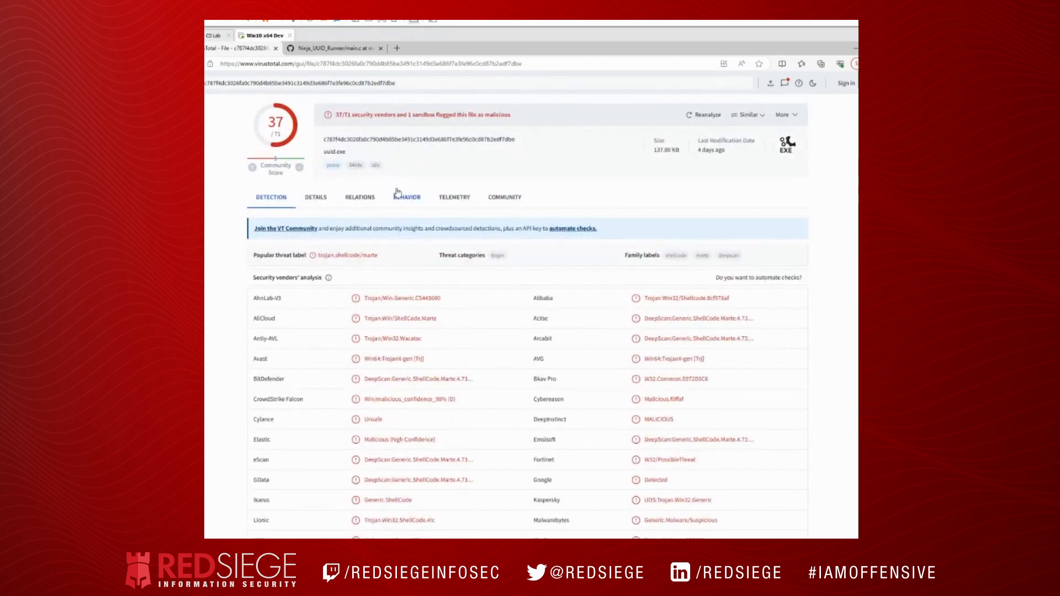
scroll("down", 3)
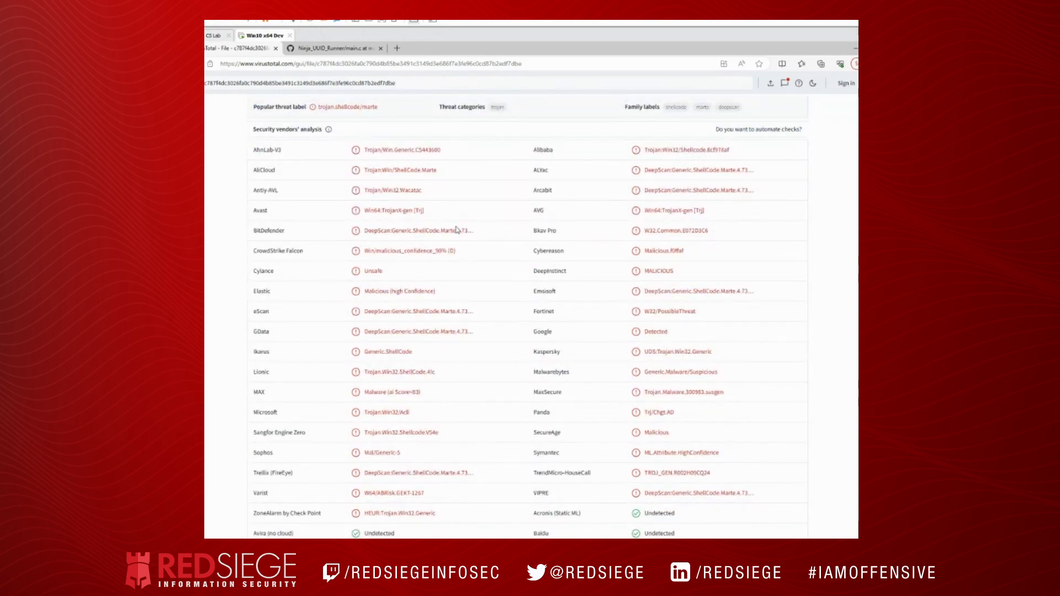
mouse_move(510, 295)
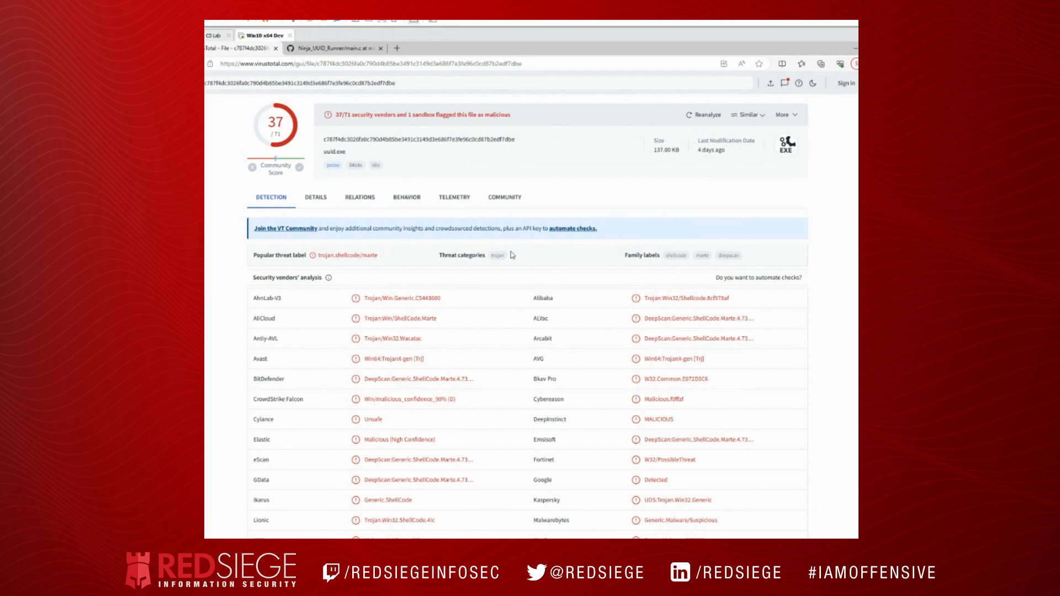
scroll("down", 3)
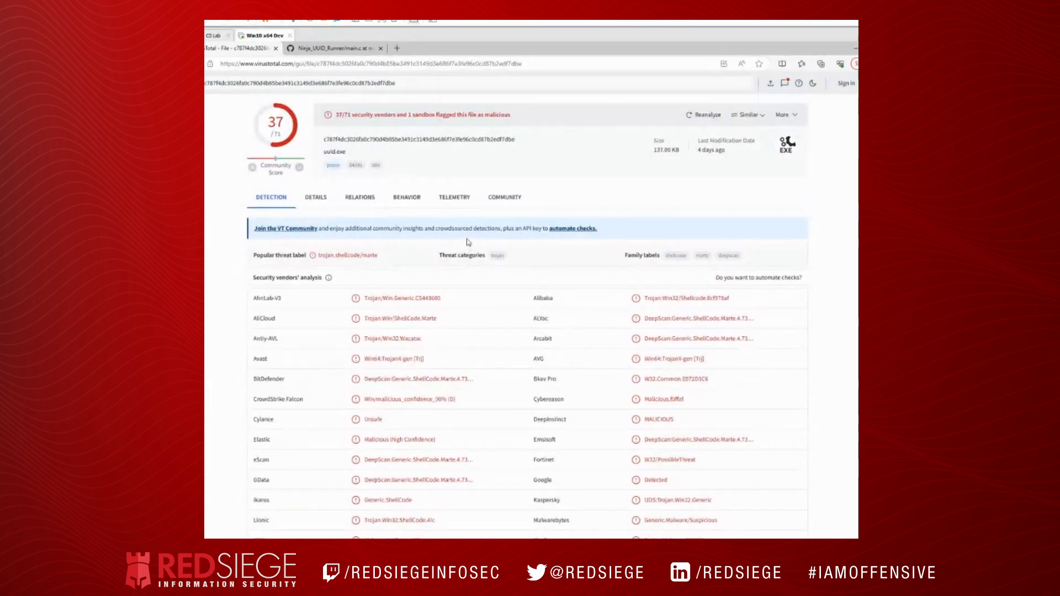
scroll("down", 3)
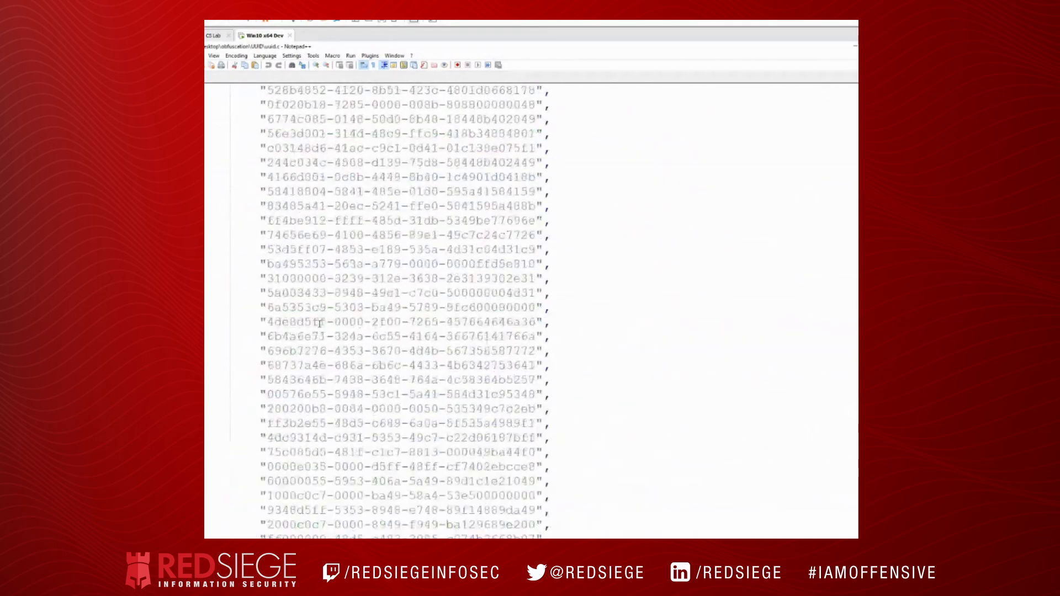
scroll("up", 3)
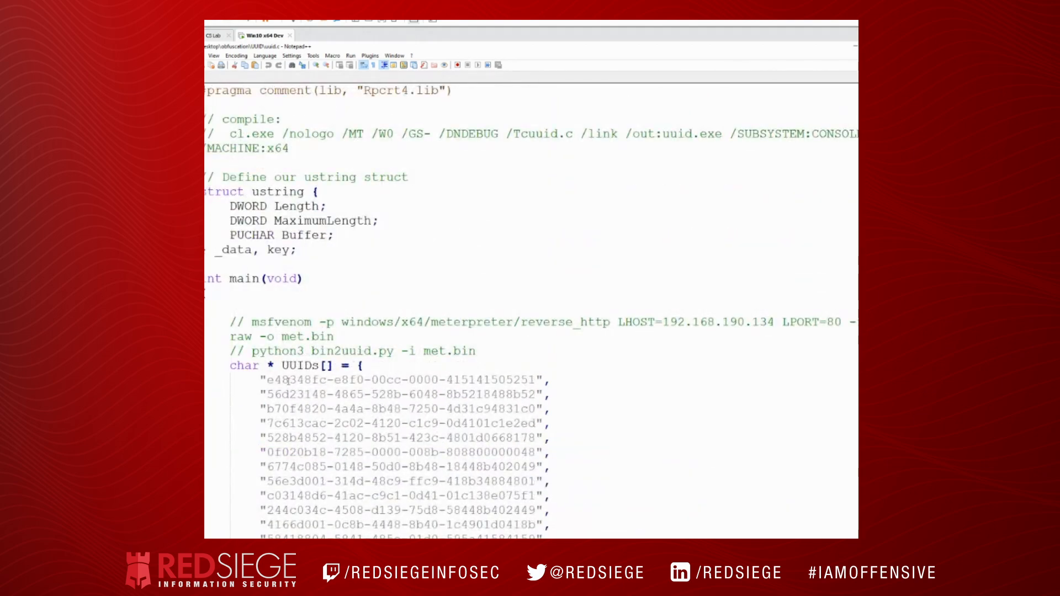
mouse_move(486, 381)
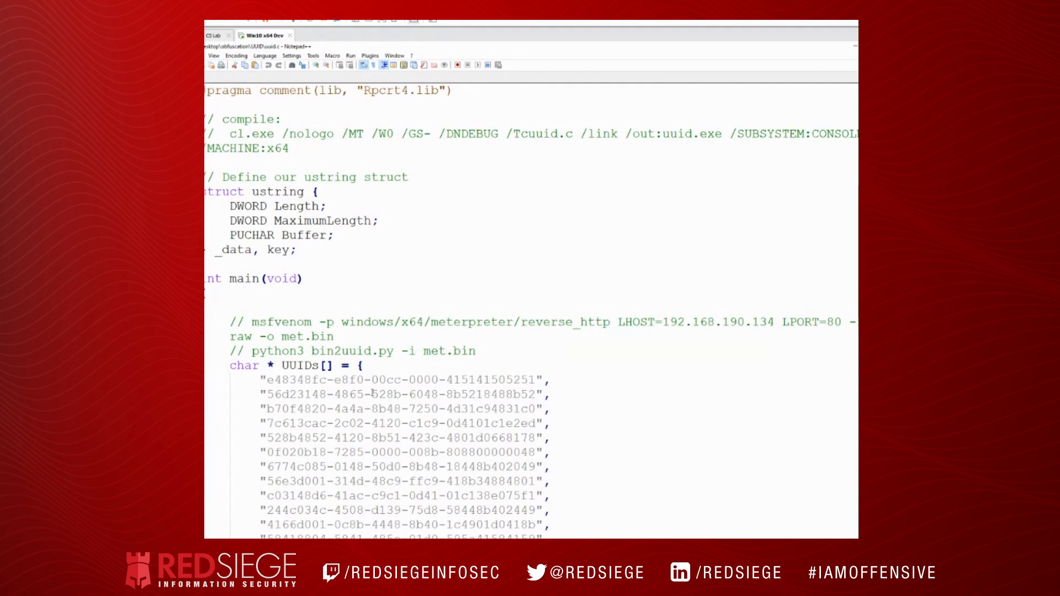
scroll("down", 3)
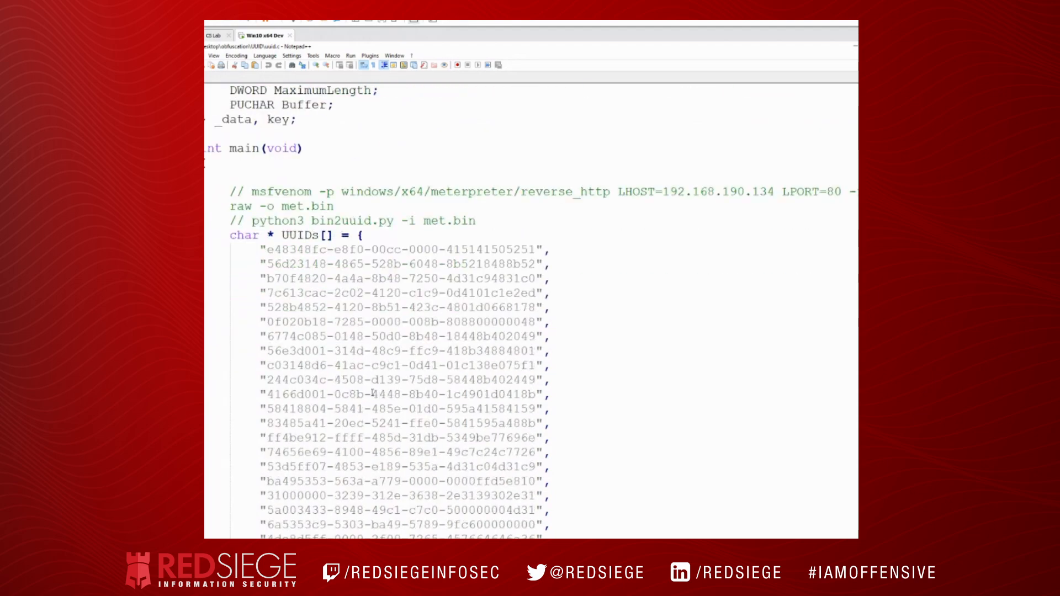
scroll("down", 3)
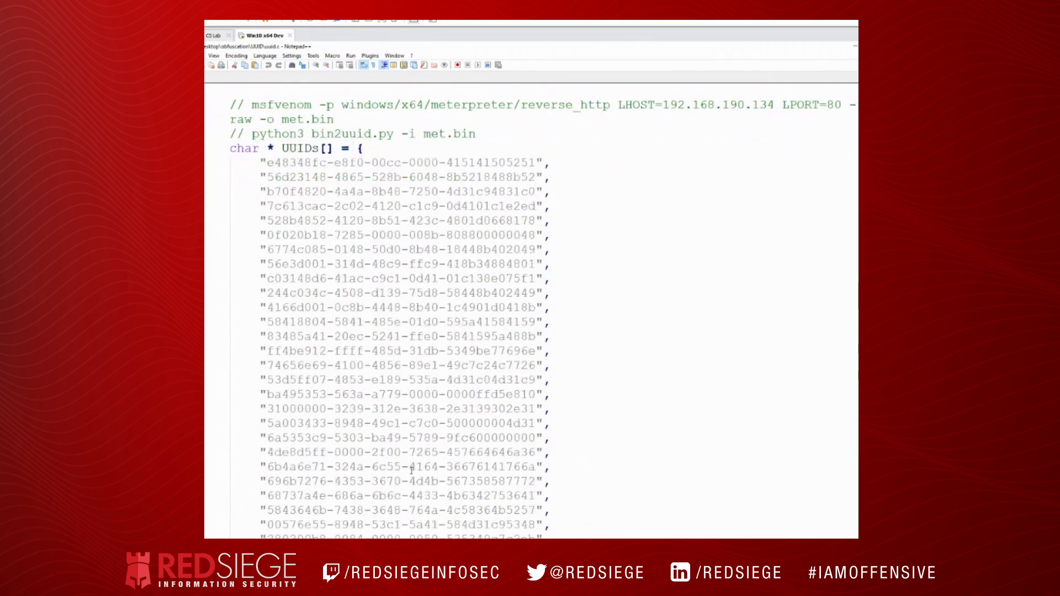
scroll("down", 3)
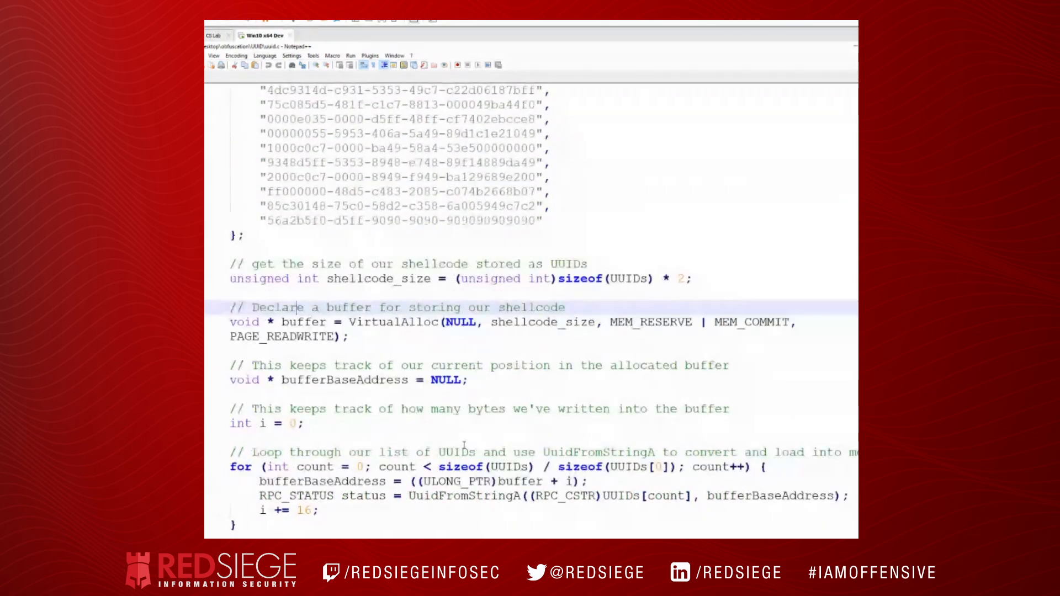
scroll("down", 3)
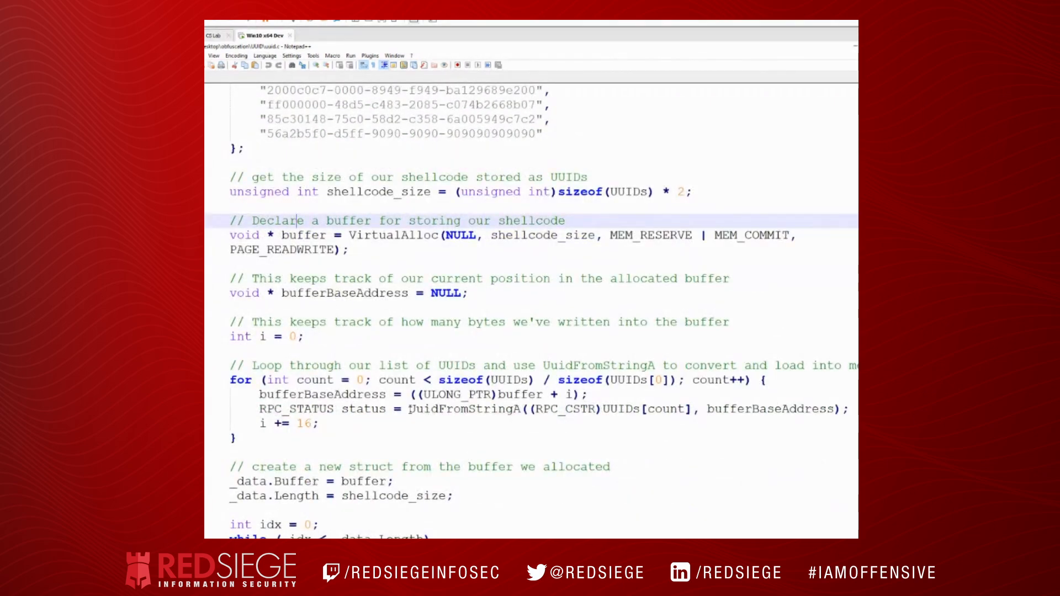
double_click(464, 409)
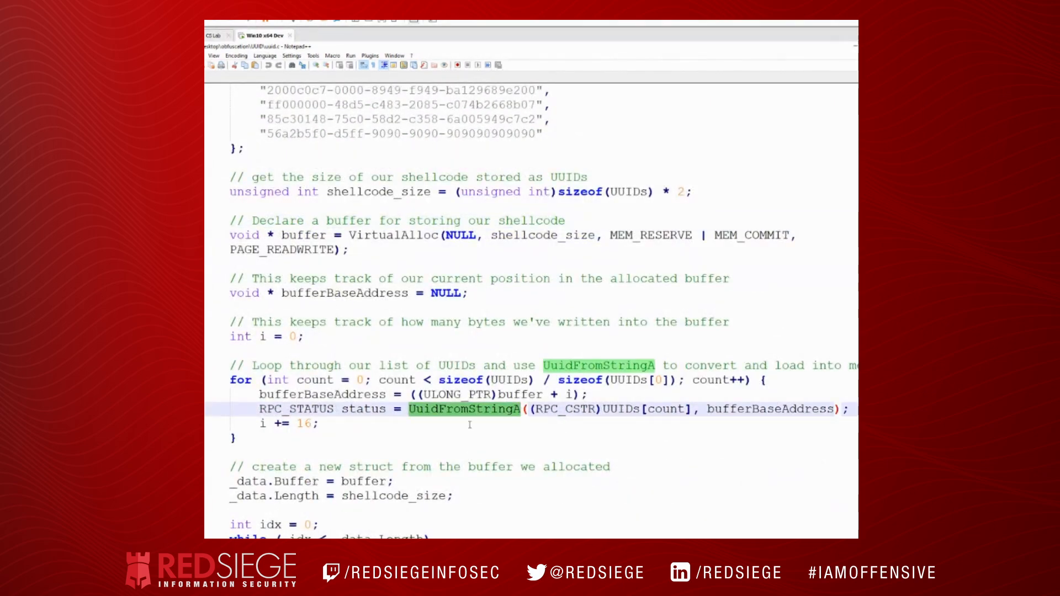